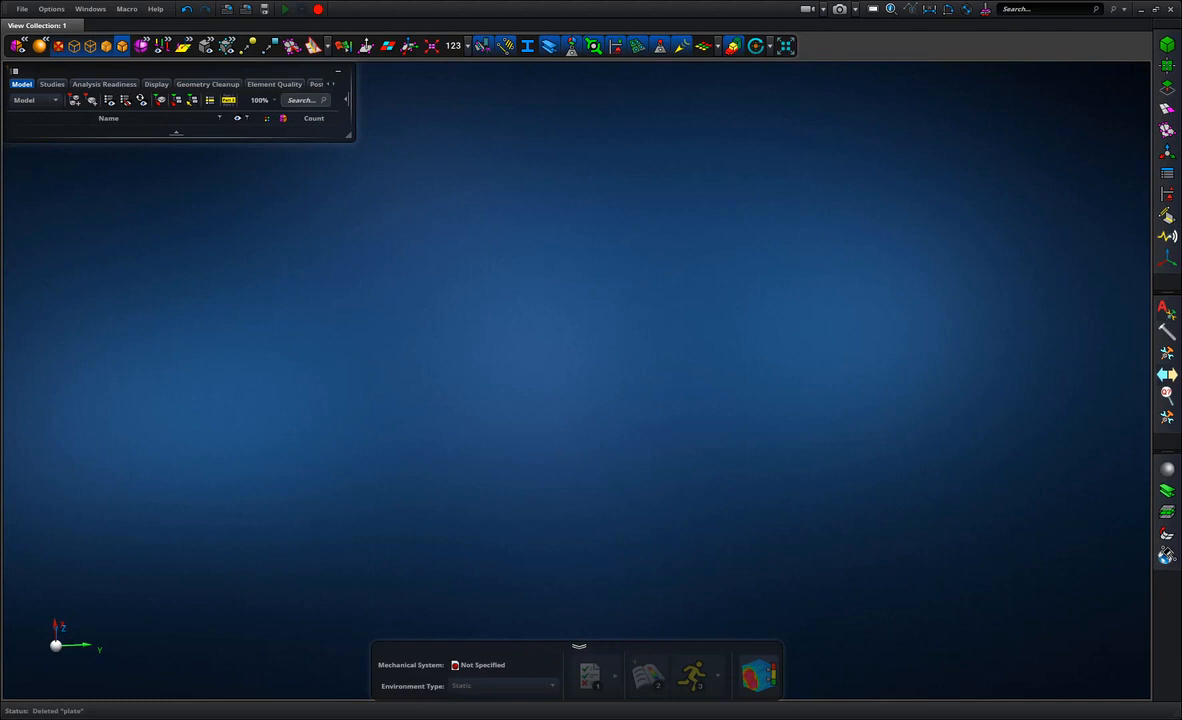
pyautogui.moveTo(1062, 576)
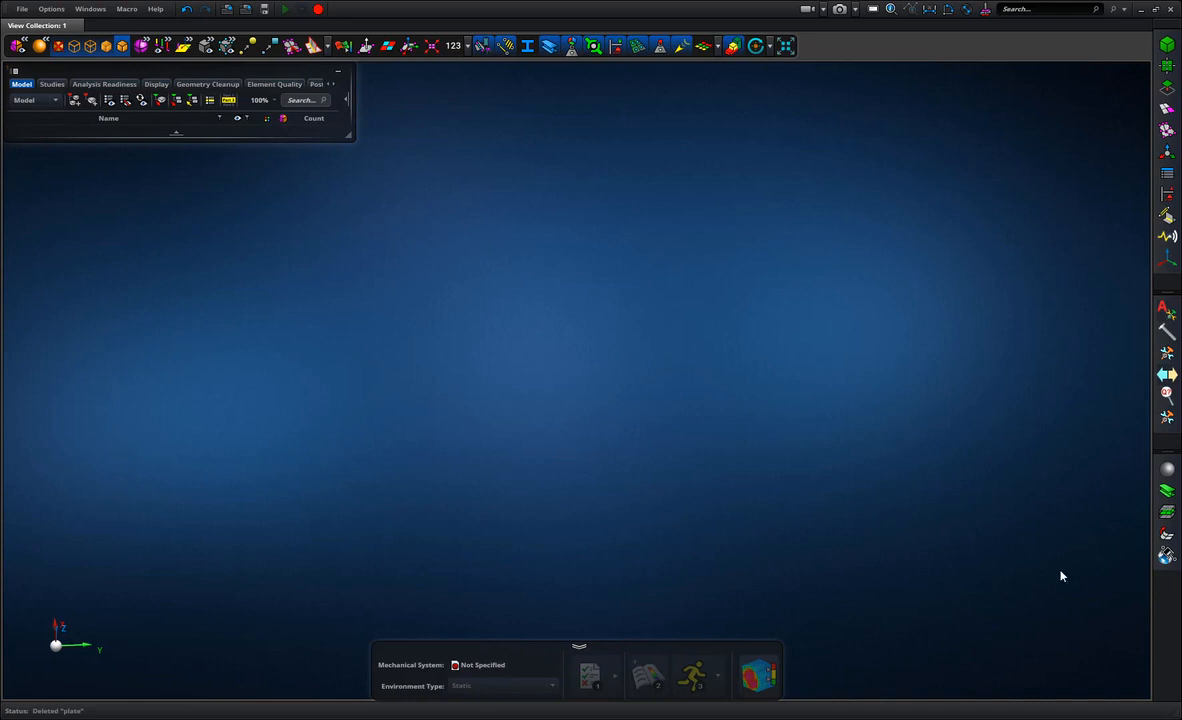
# Choose Part1.stp from the apex_for_marc folder in the Import Geometry browser
pyautogui.click(20, 8)
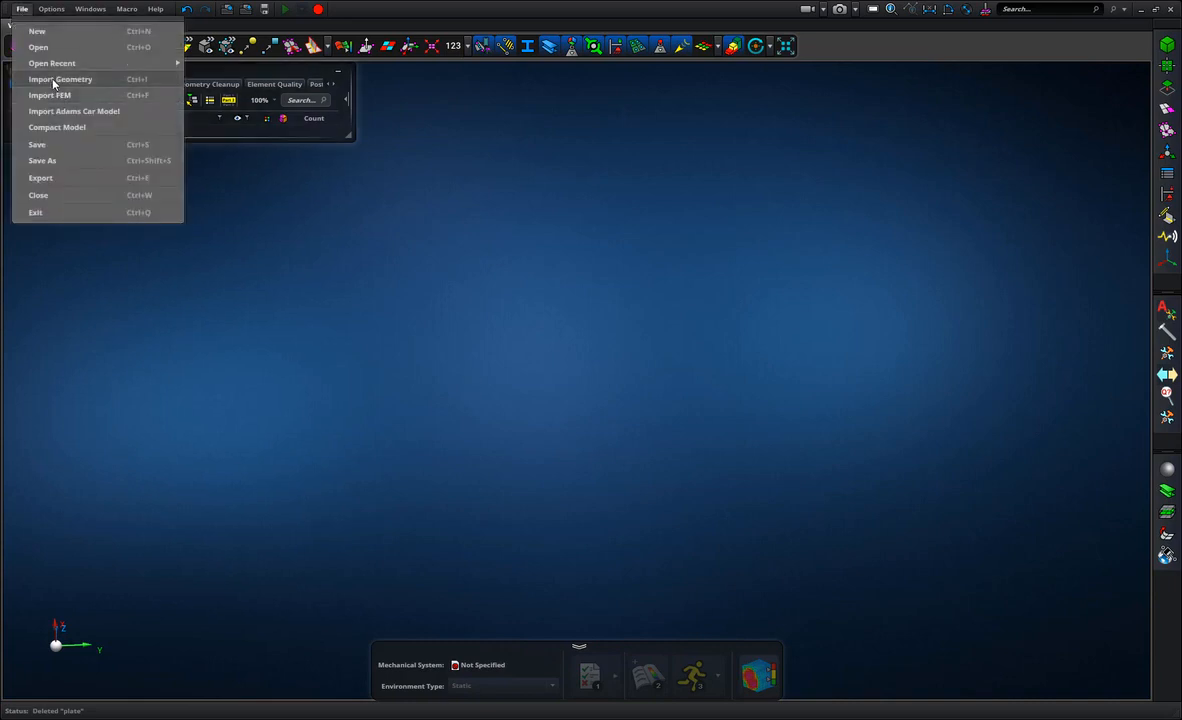
pyautogui.click(60, 80)
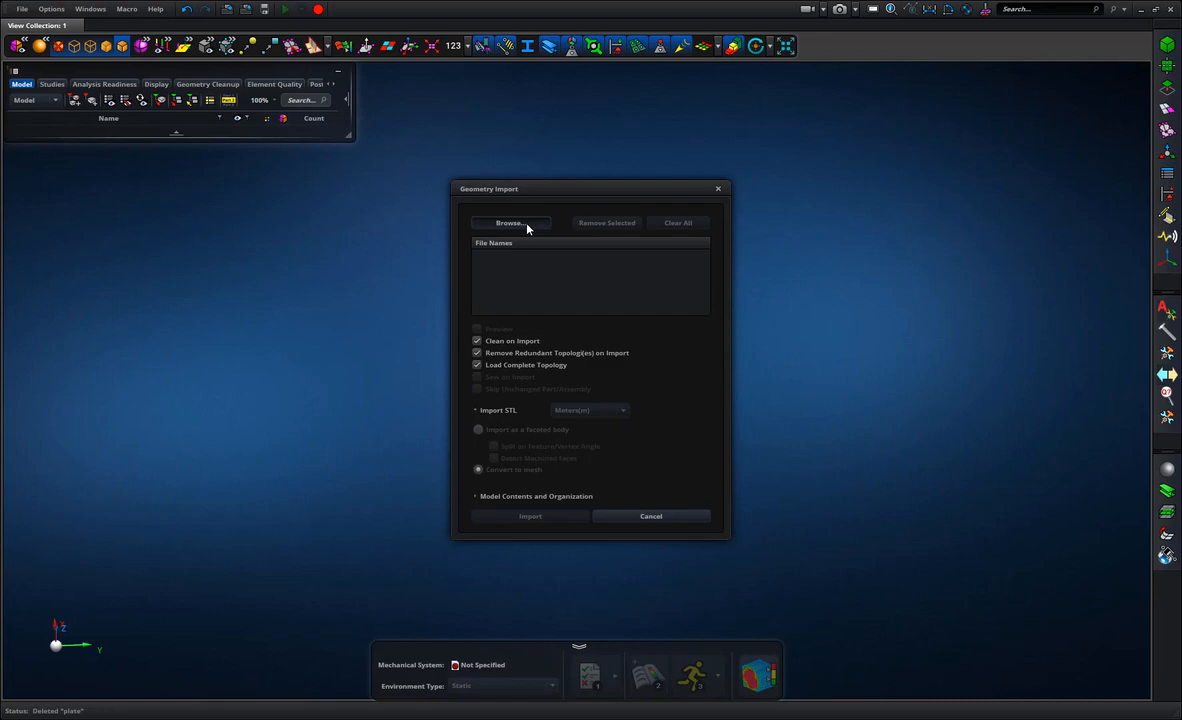
pyautogui.click(510, 222)
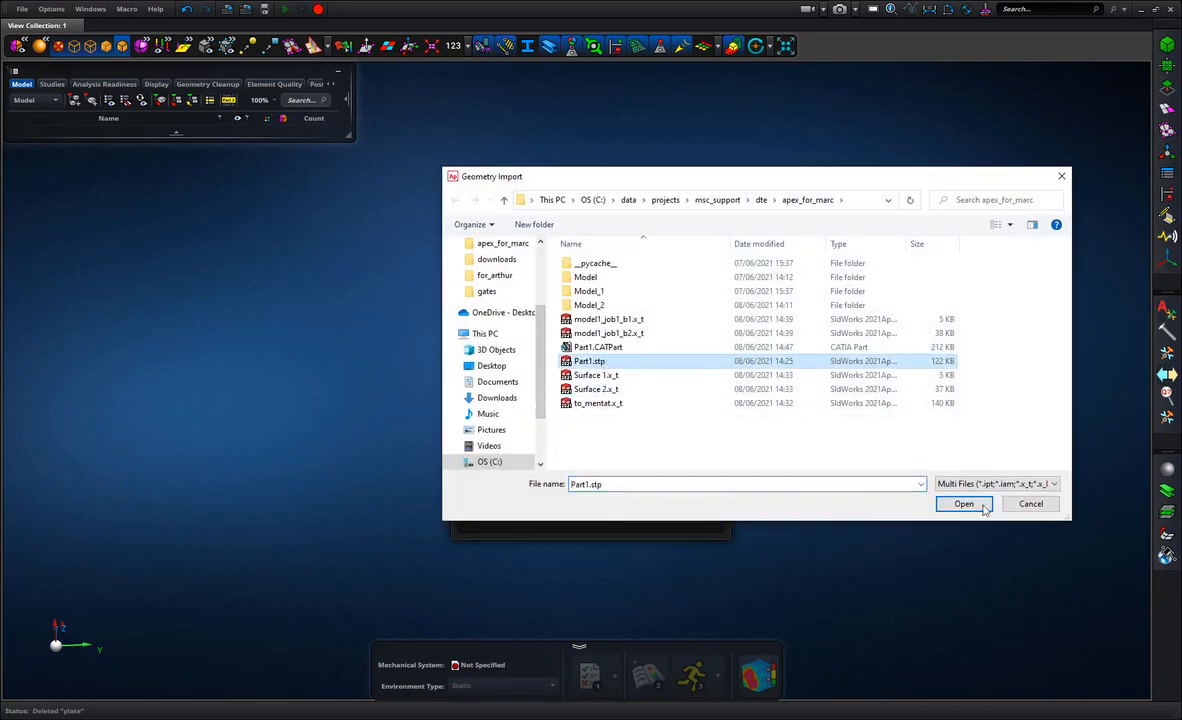
pyautogui.click(964, 504)
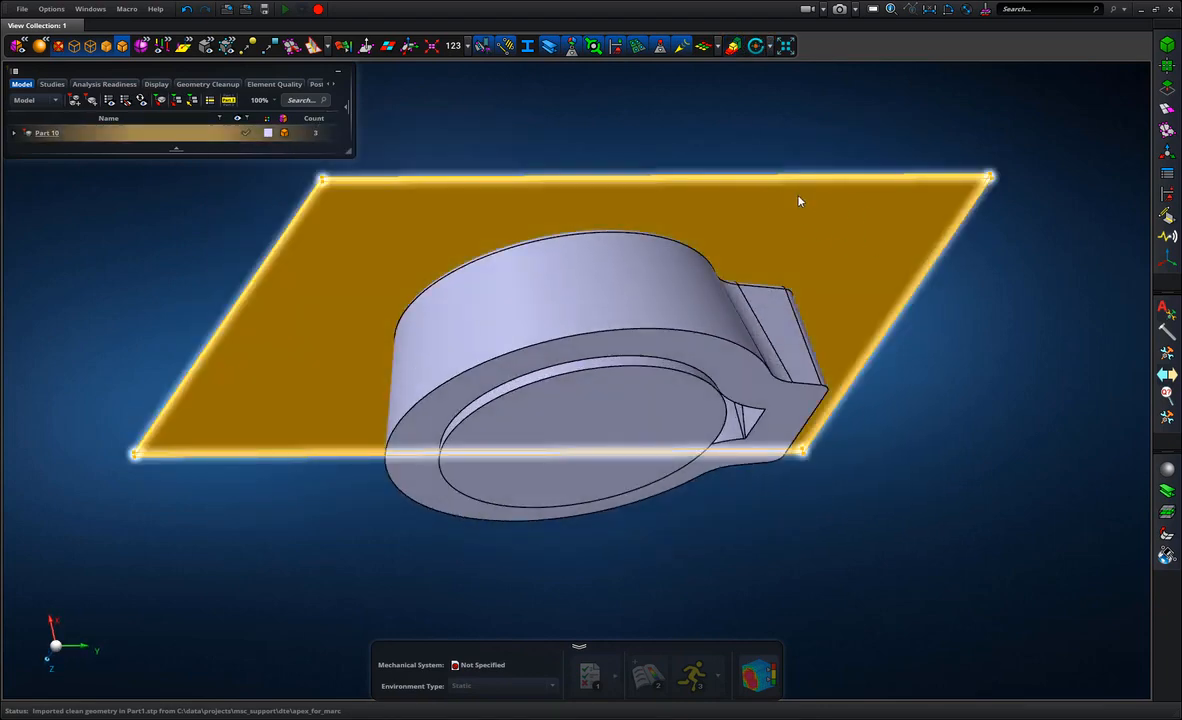
# Import Part1.stp, bringing in the flat plate over the round knob solid
pyautogui.click(612, 434)
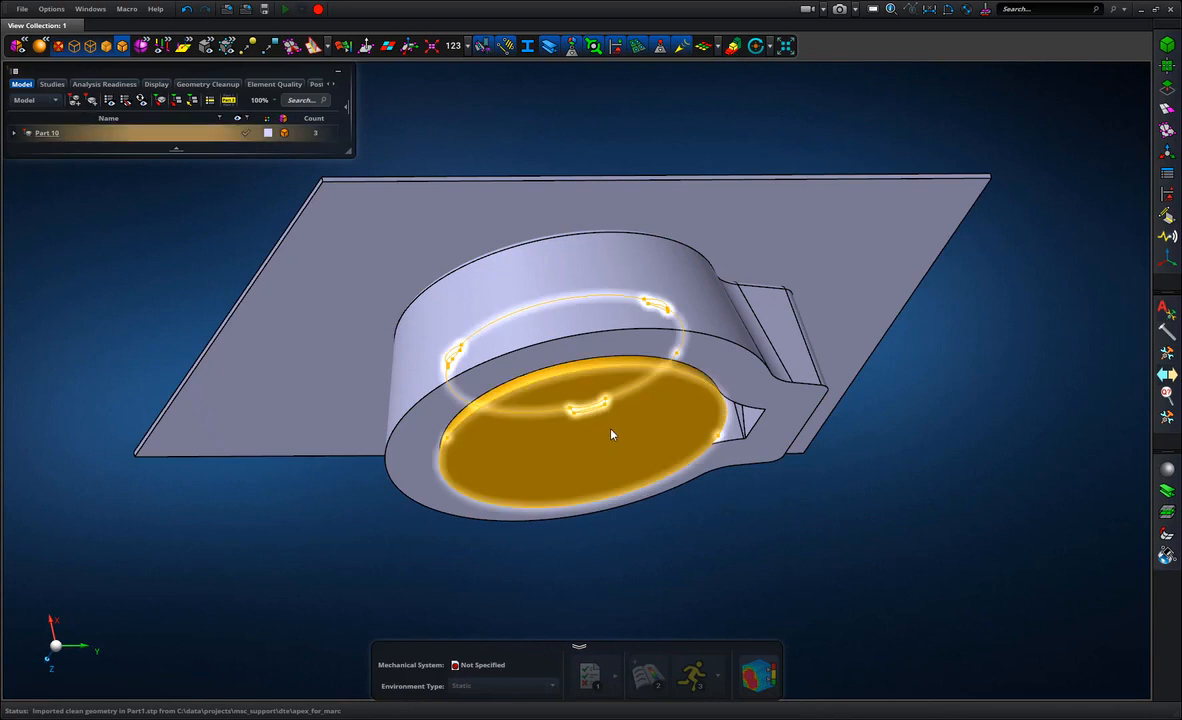
pyautogui.moveTo(614, 434)
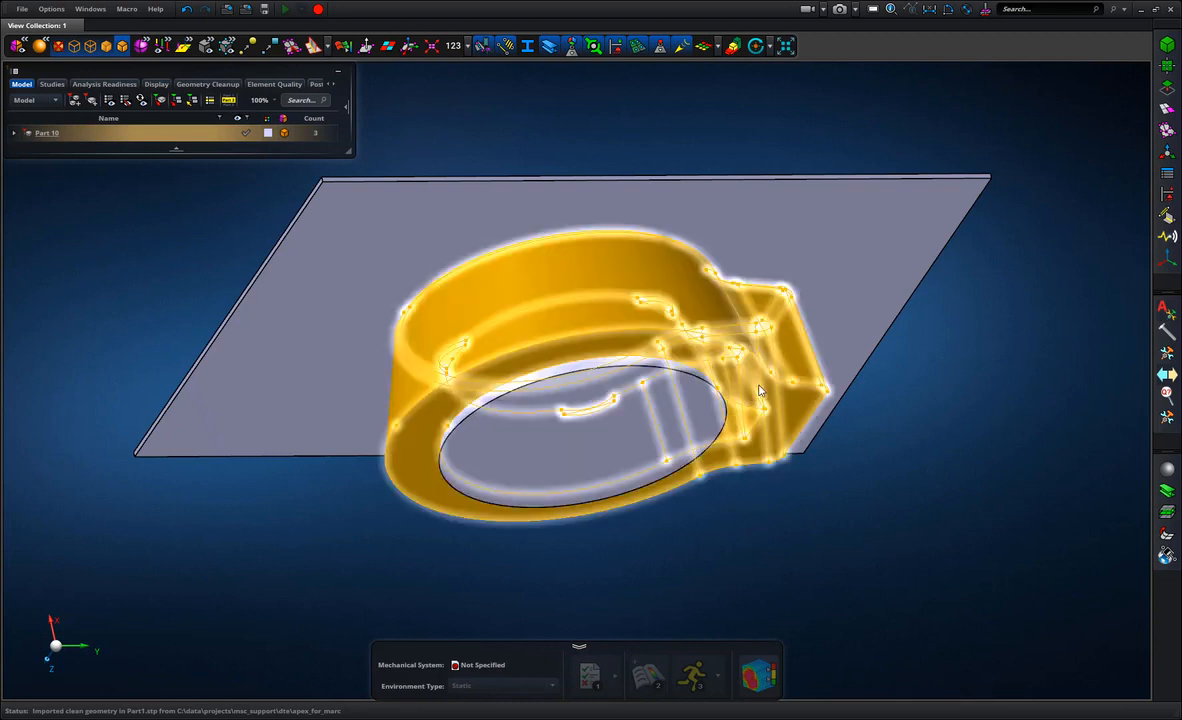
pyautogui.moveTo(660, 310)
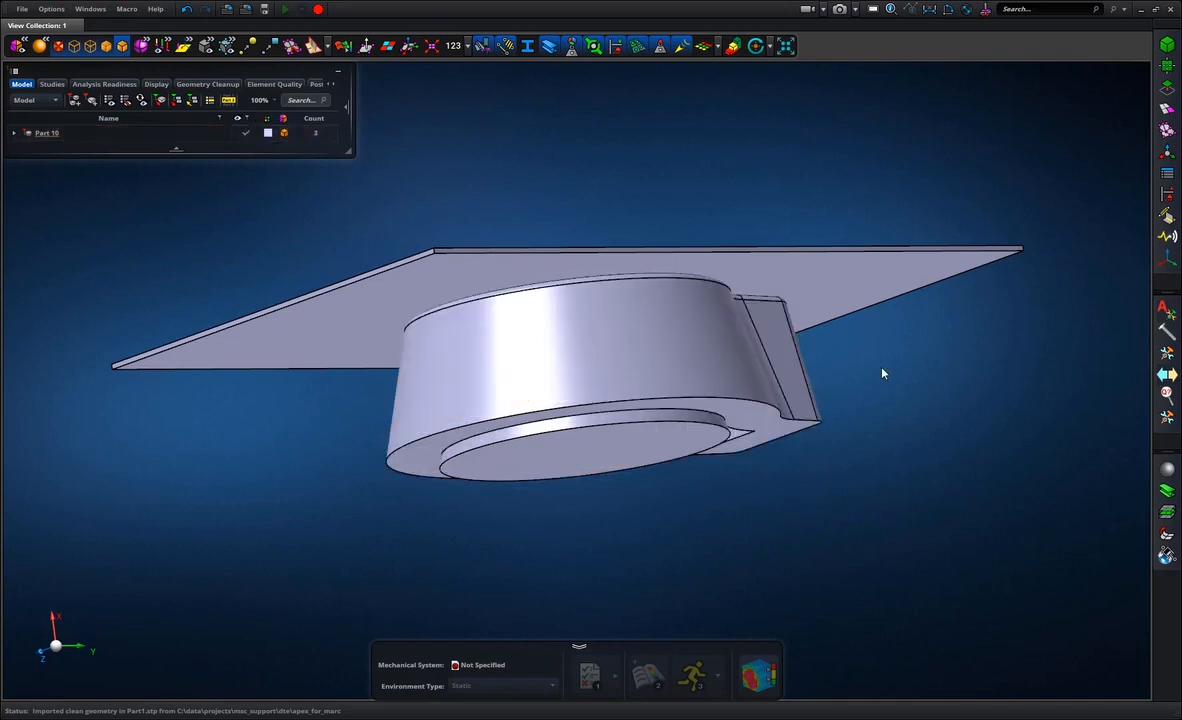
# Move the imported bodies out into their own separate parts
pyautogui.click(14, 132)
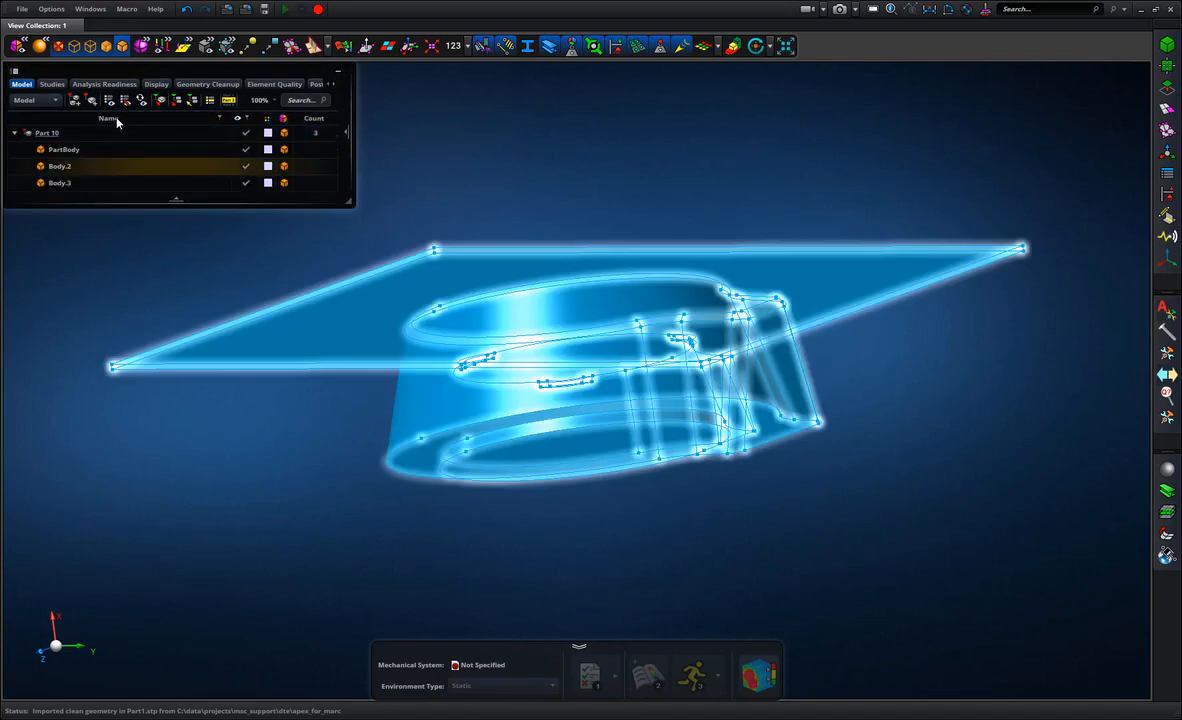
pyautogui.click(92, 100)
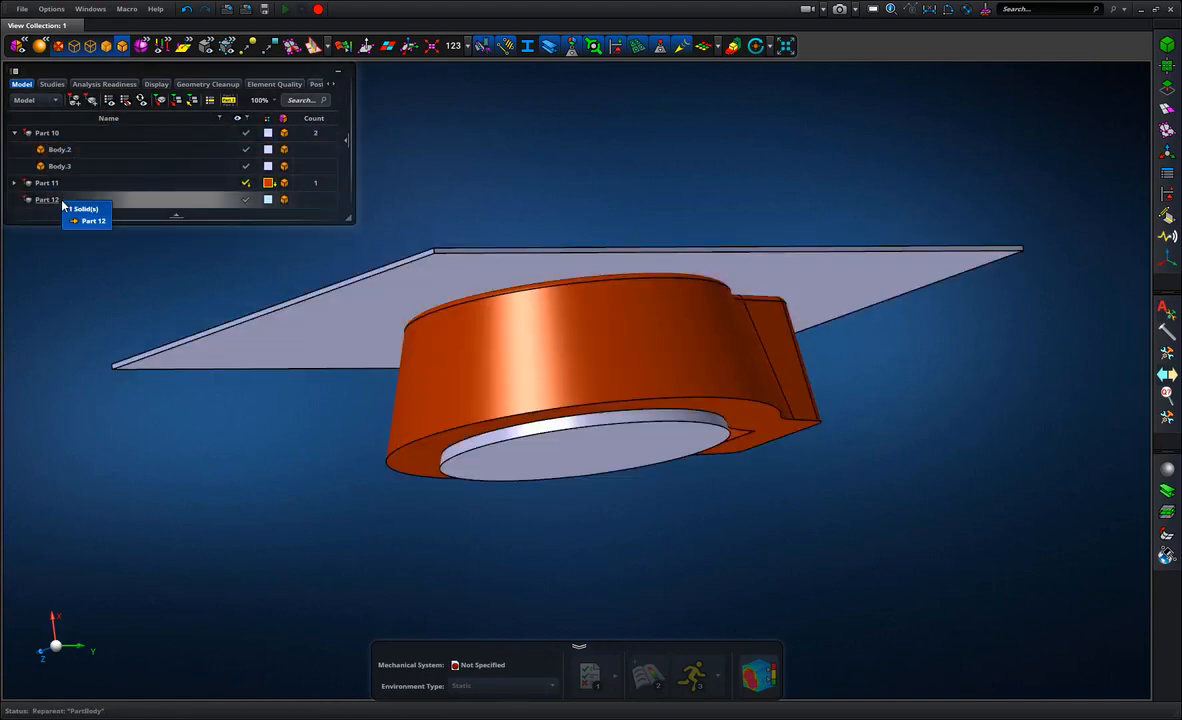
# Rename the three new parts to plate, rubber and knob
pyautogui.click(48, 132)
pyautogui.write('plat')
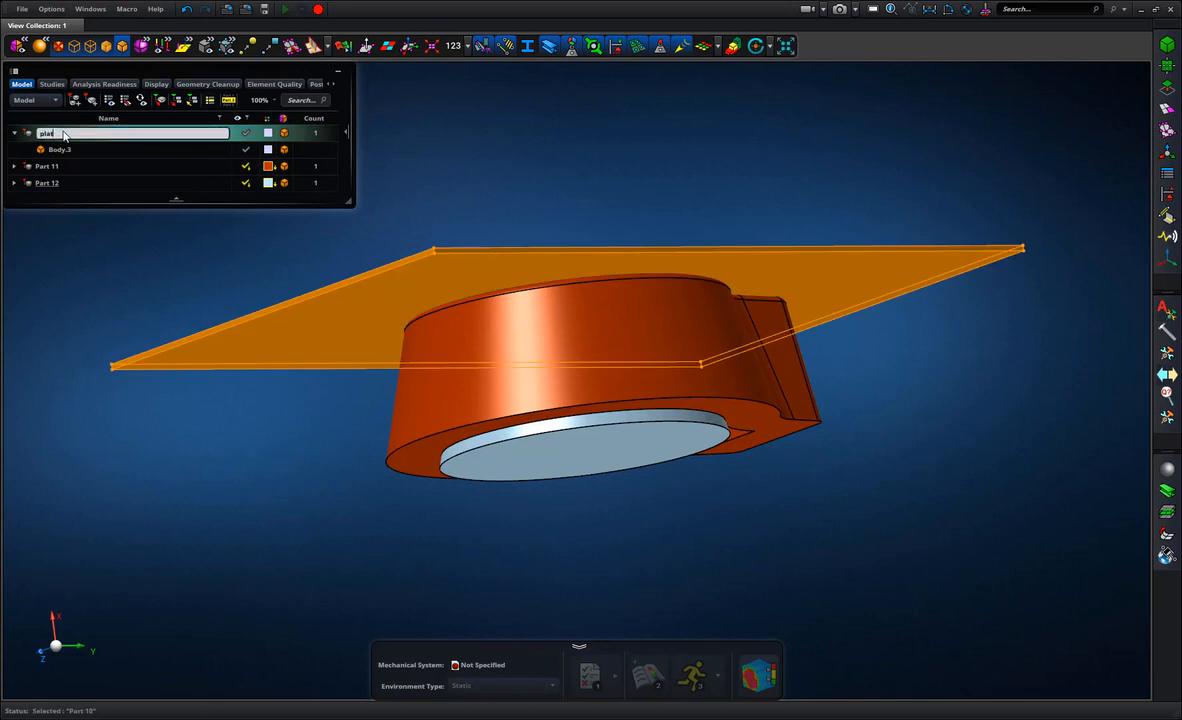
pyautogui.click(48, 166)
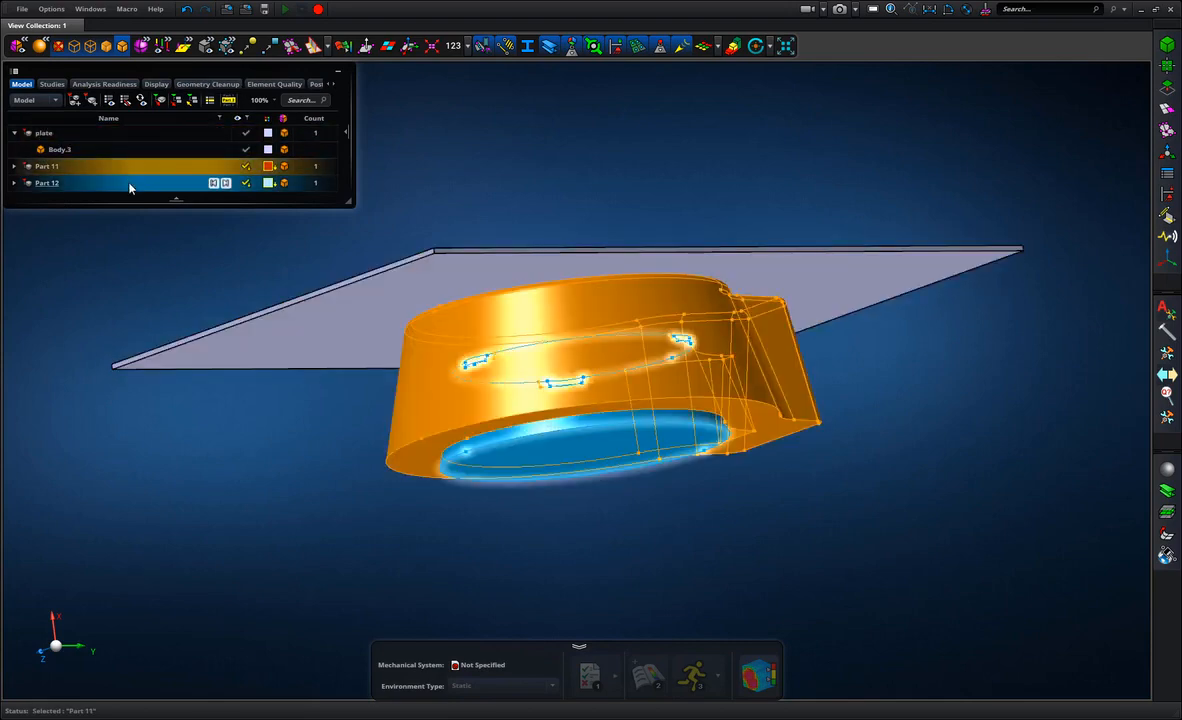
pyautogui.click(48, 166)
pyautogui.write('rubber')
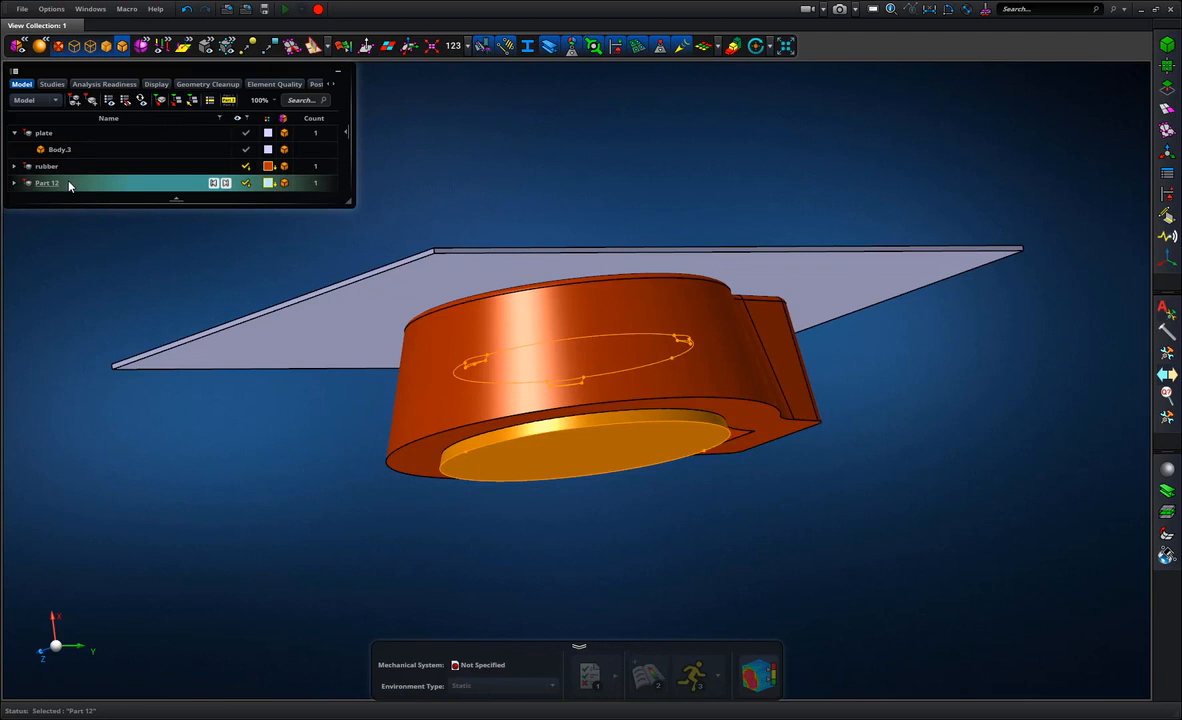
pyautogui.doubleClick(48, 182)
pyautogui.write('knob')
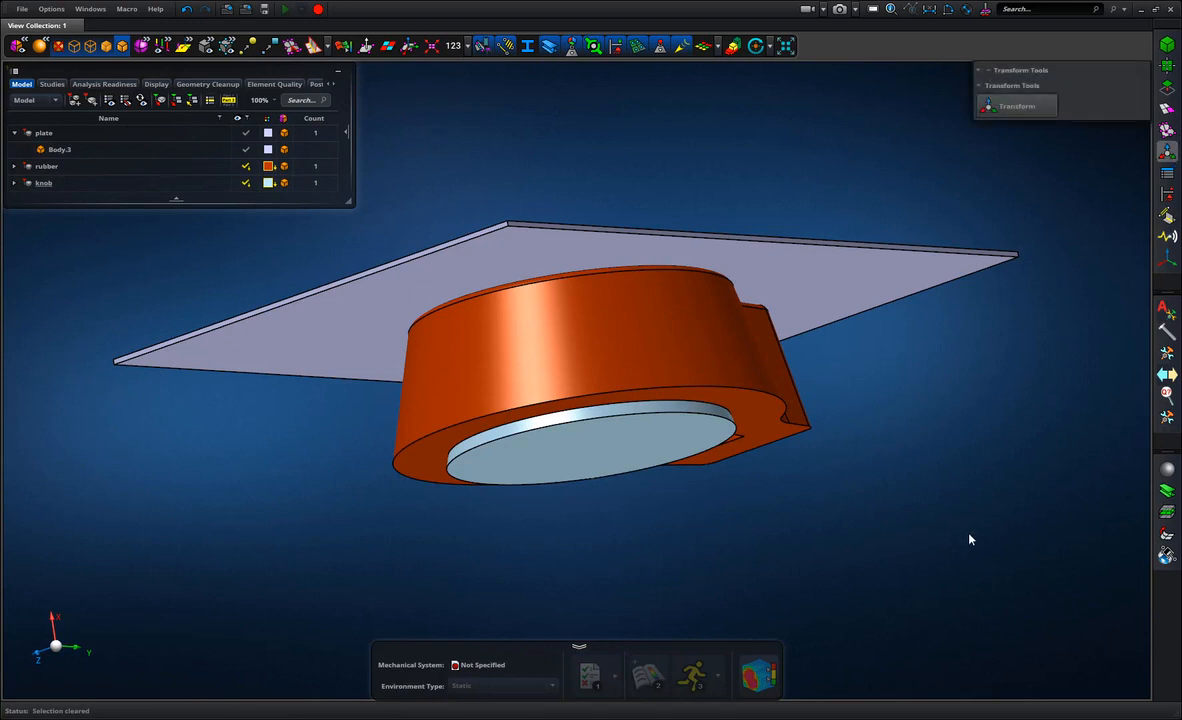
# Move the knob part by dragging along its vertical axis, opening a gap below the rubber
pyautogui.click(1016, 106)
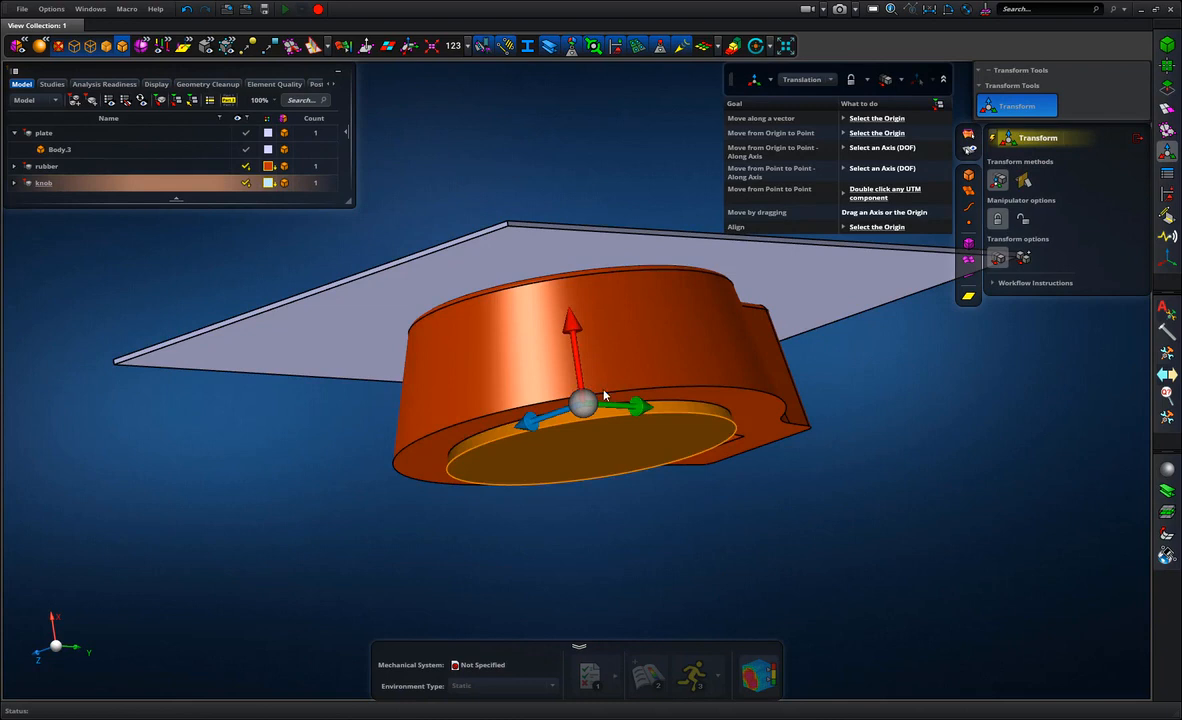
pyautogui.click(572, 320)
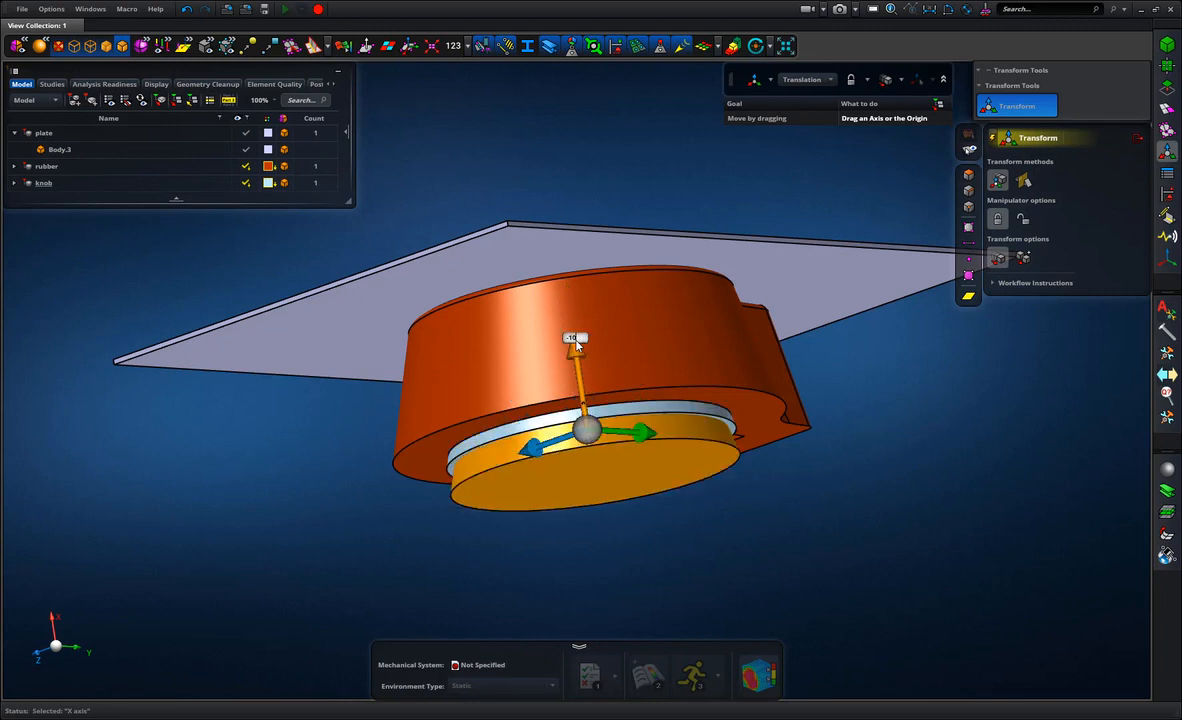
pyautogui.moveTo(1074, 352)
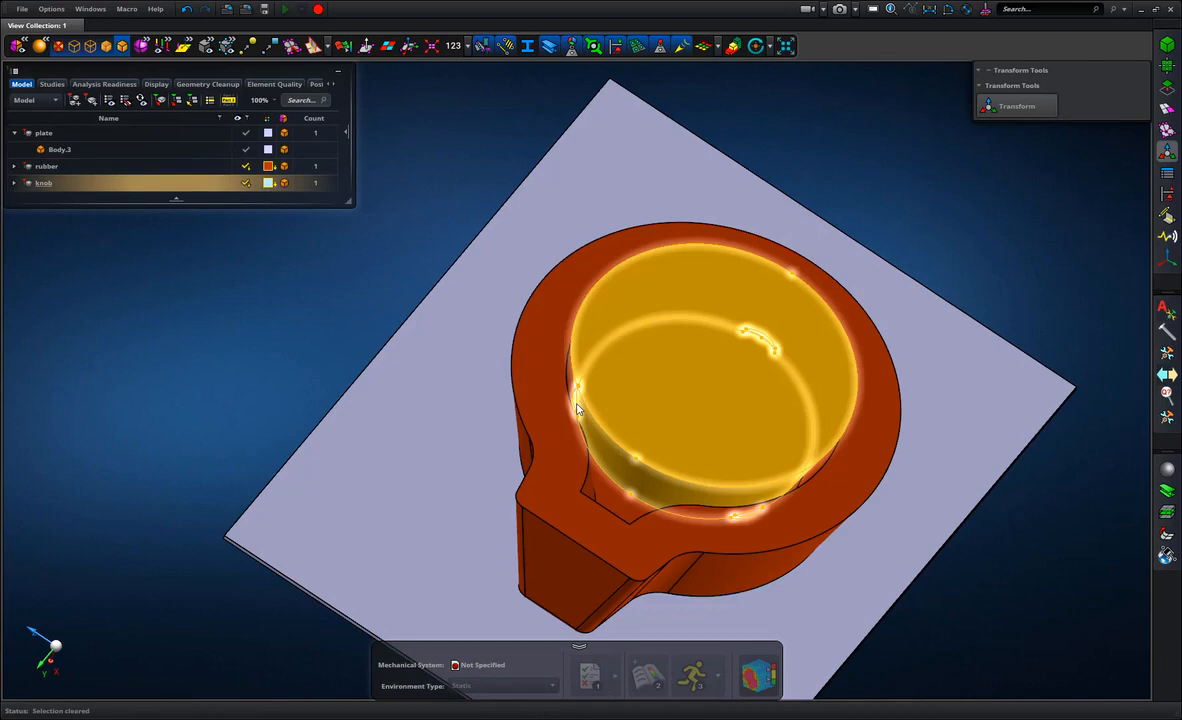
# Split the plate surface along the knob's round outline with its tab, viewed from above
pyautogui.moveTo(576, 408); pyautogui.dragTo(744, 468)
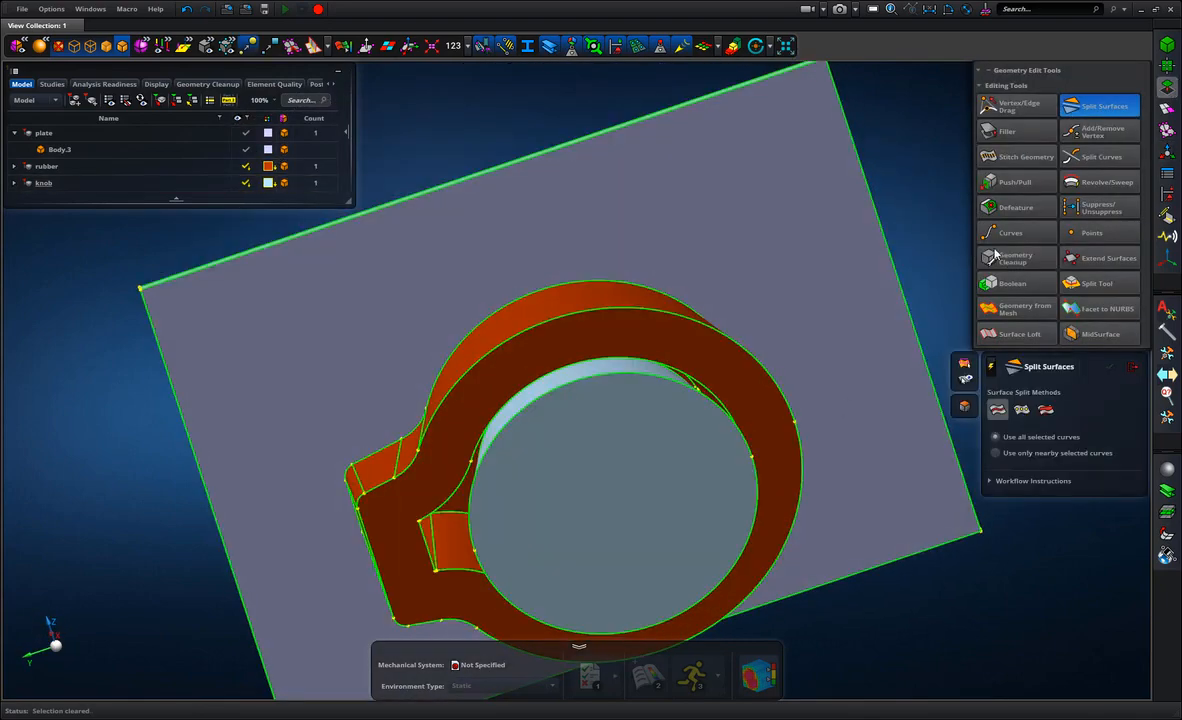
pyautogui.click(610, 490)
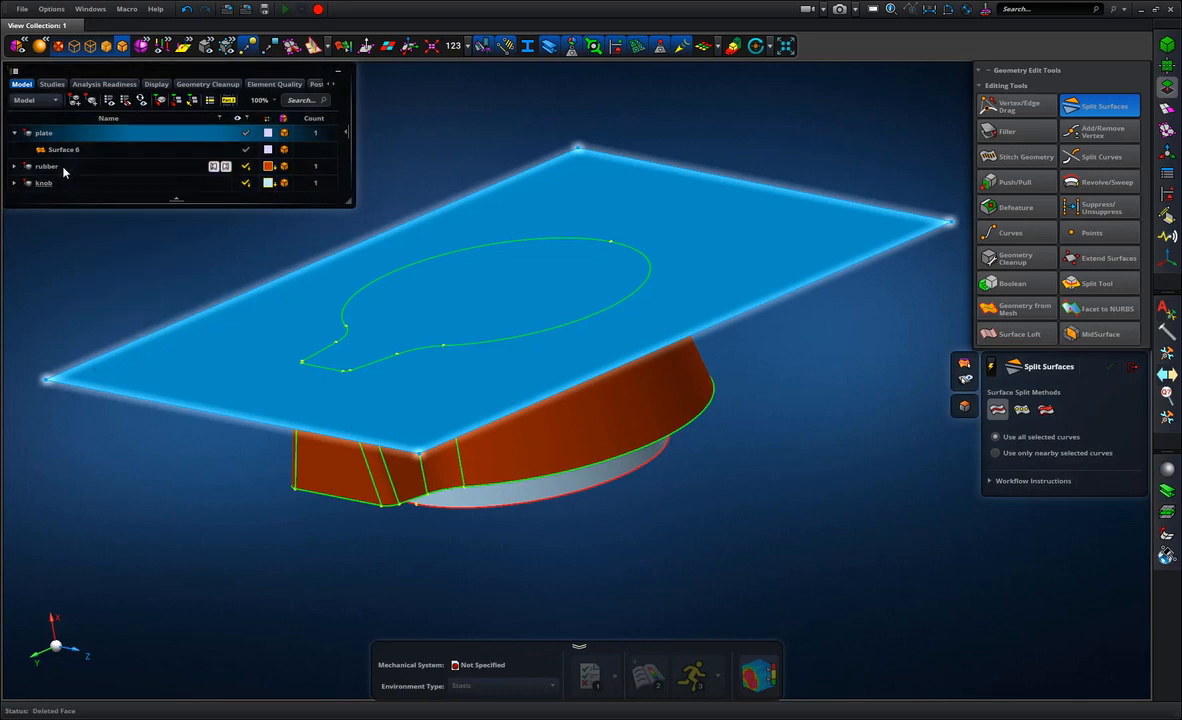
# Hide the plate to isolate the rubber part and switch the display colouring to 2.5D
pyautogui.rightClick(46, 166)
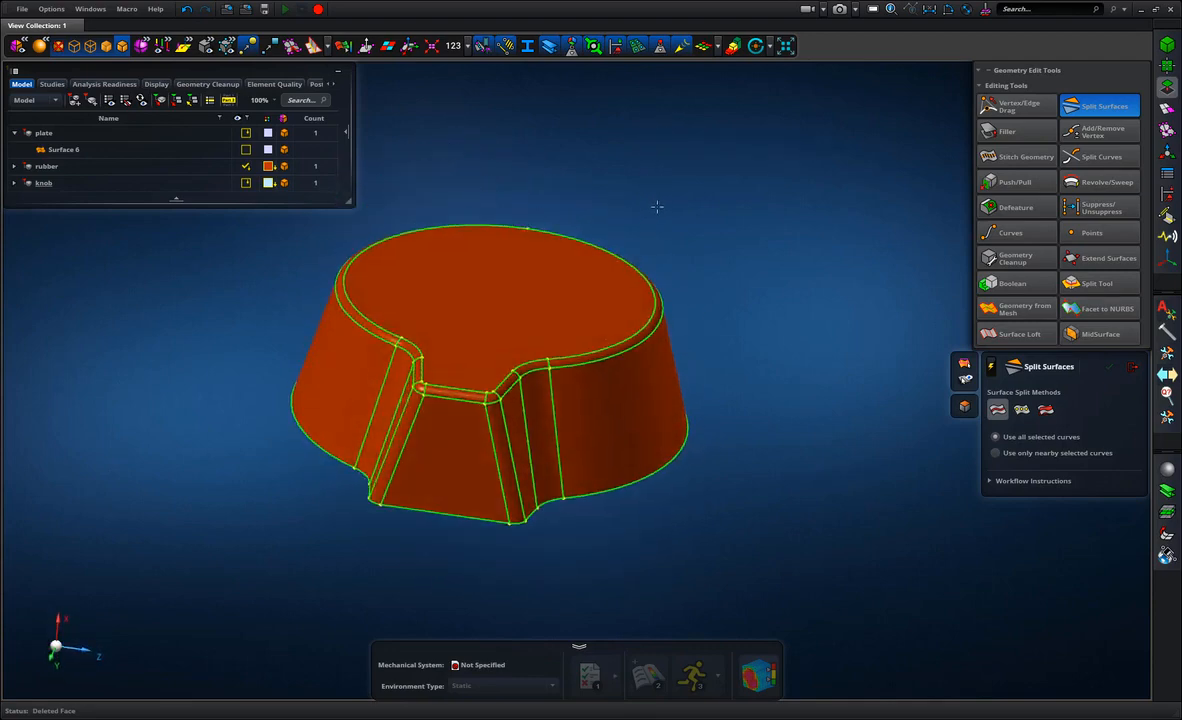
pyautogui.moveTo(656, 206); pyautogui.dragTo(604, 232)
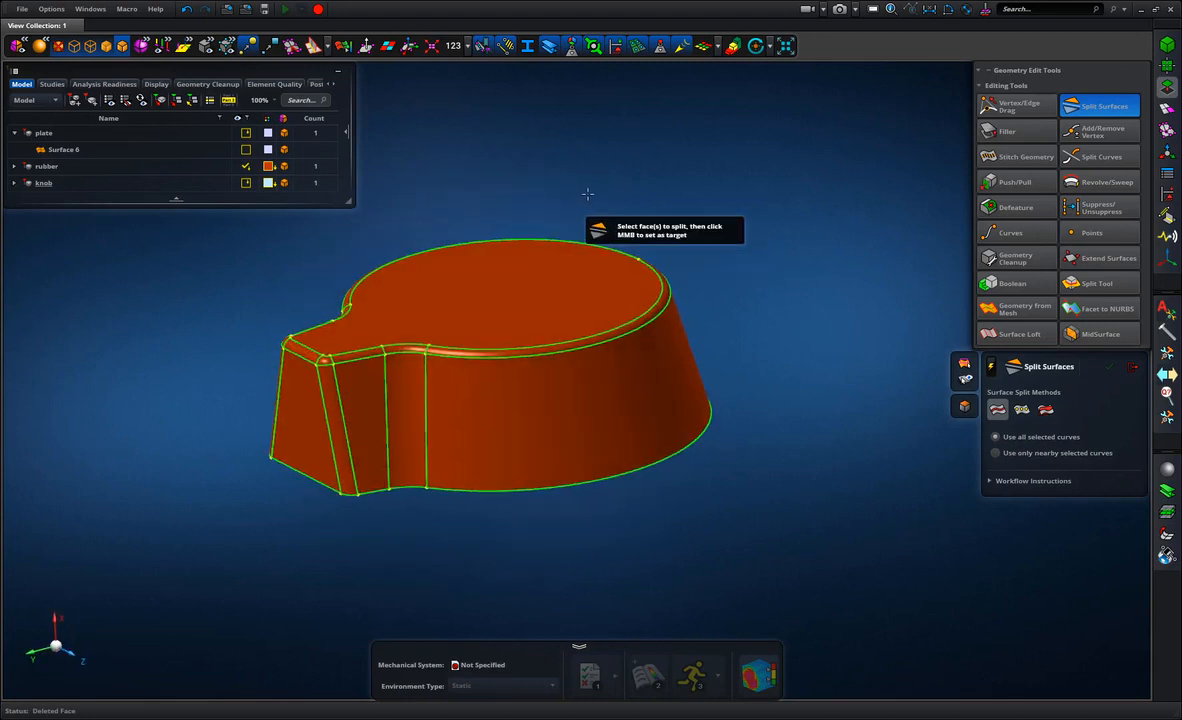
pyautogui.moveTo(672, 276)
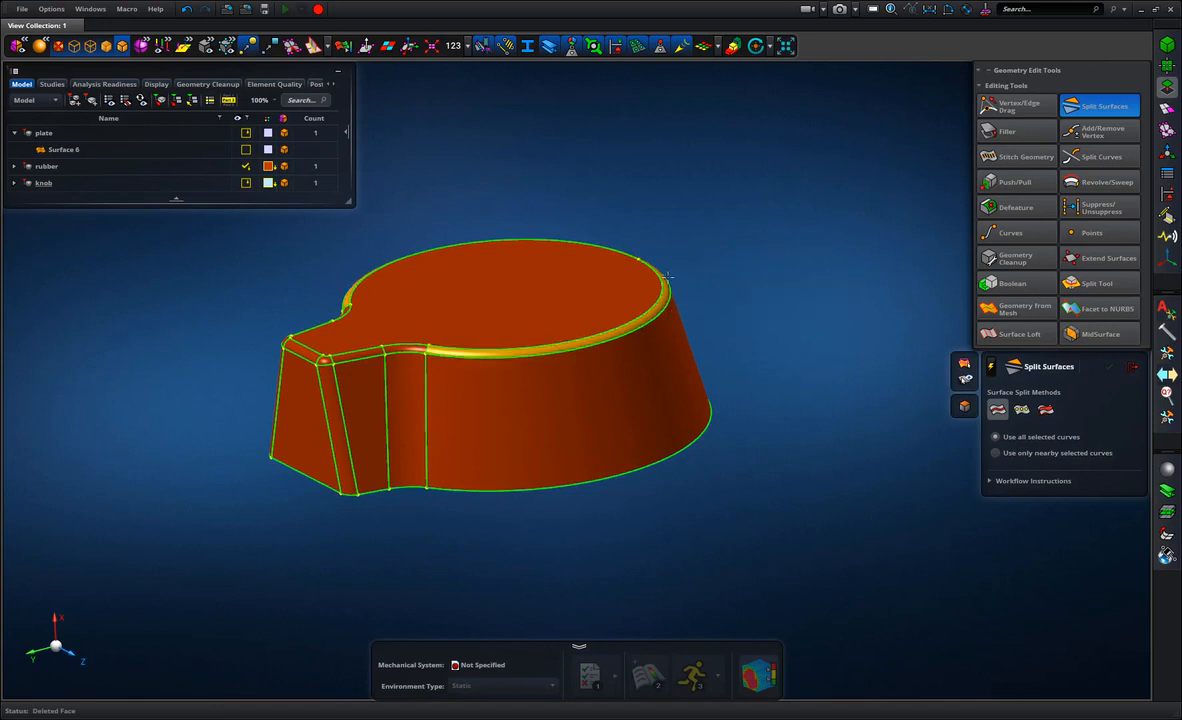
pyautogui.moveTo(732, 46)
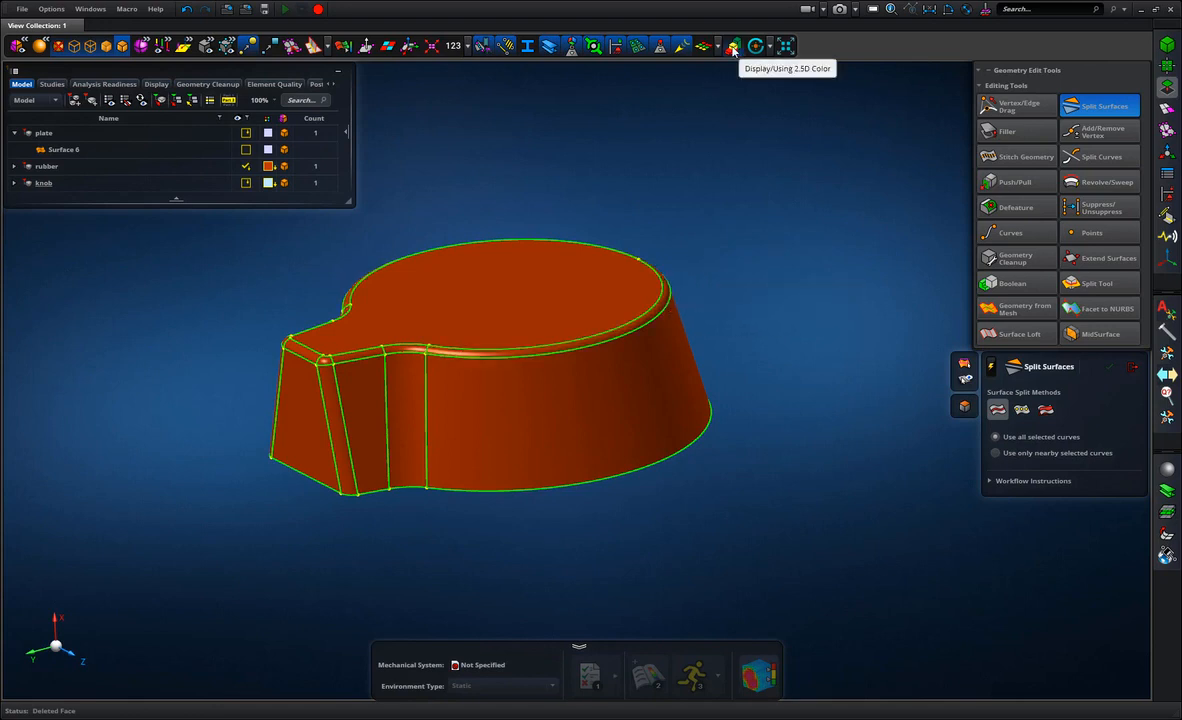
pyautogui.click(732, 46)
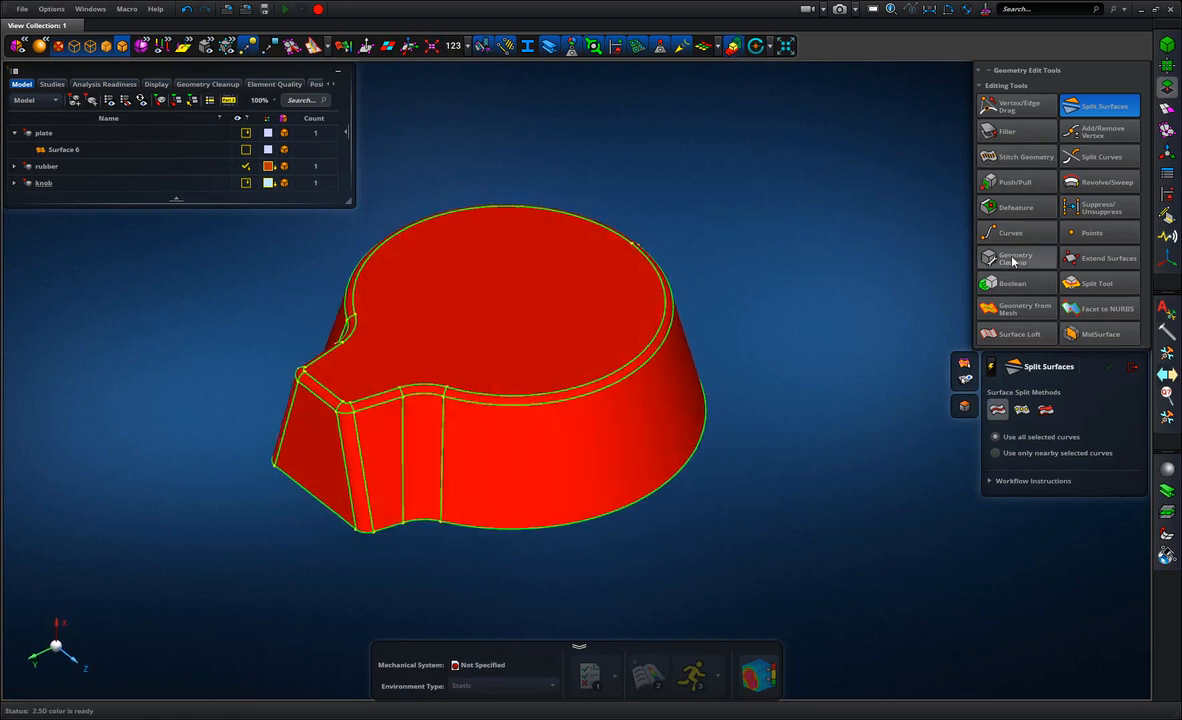
# Defeature the rubber body's 3D fillets, widening the radius range so all edges become sharp
pyautogui.click(1016, 206)
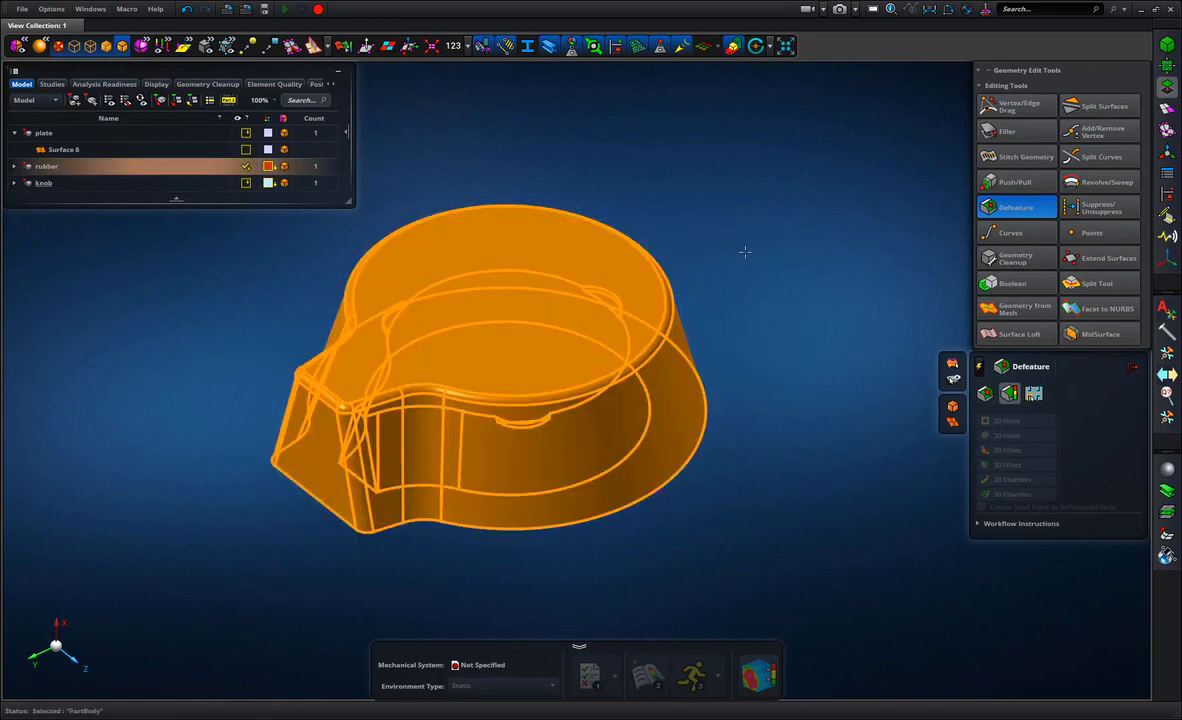
pyautogui.click(1008, 468)
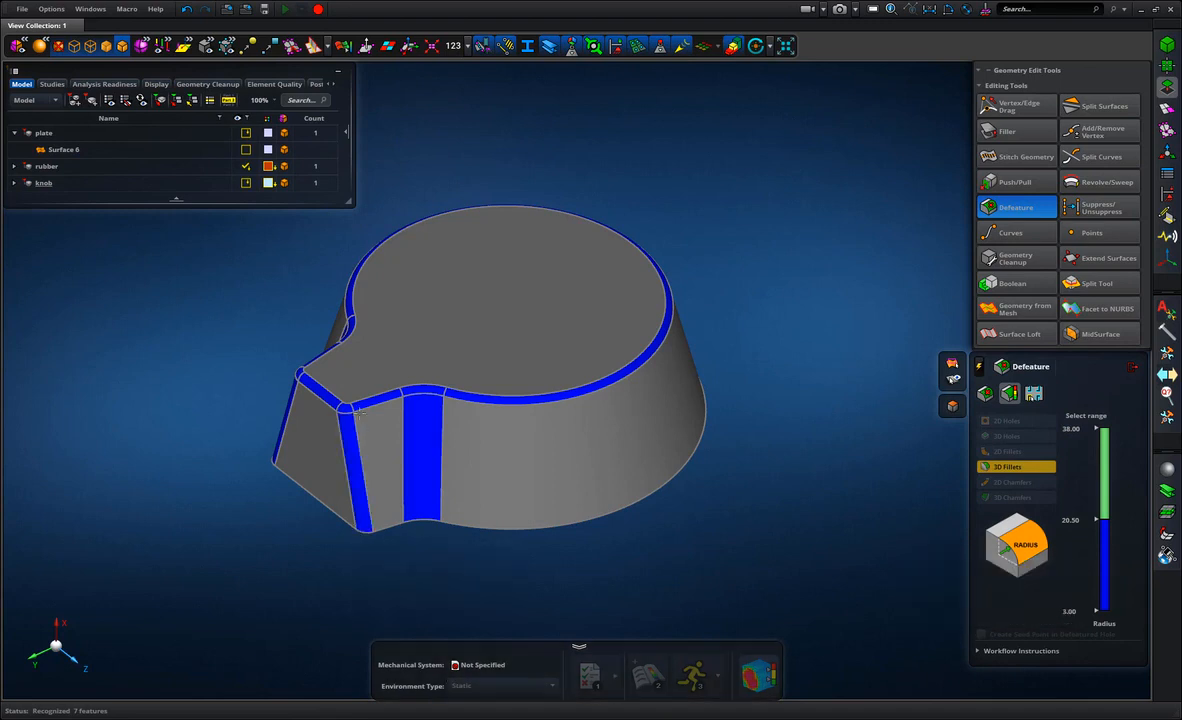
pyautogui.moveTo(1100, 520); pyautogui.dragTo(1100, 564)
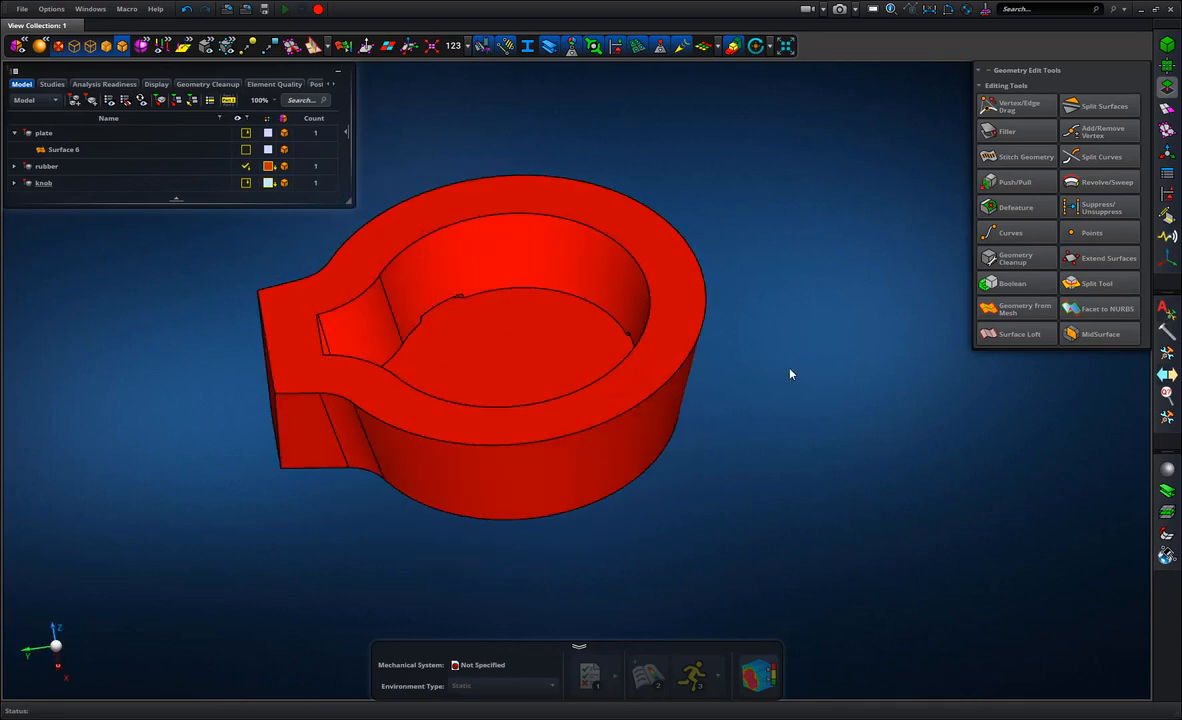
# Split the knob body with a horizontal cutting plane into separate pieces
pyautogui.click(1096, 284)
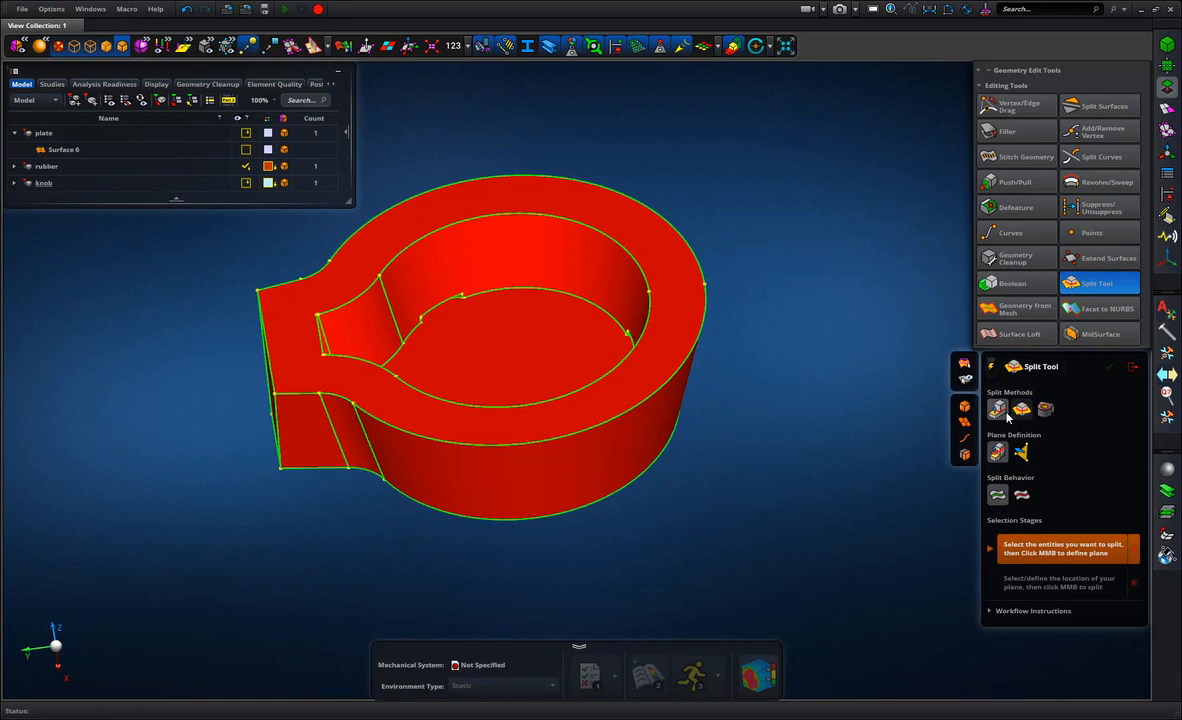
pyautogui.moveTo(996, 452)
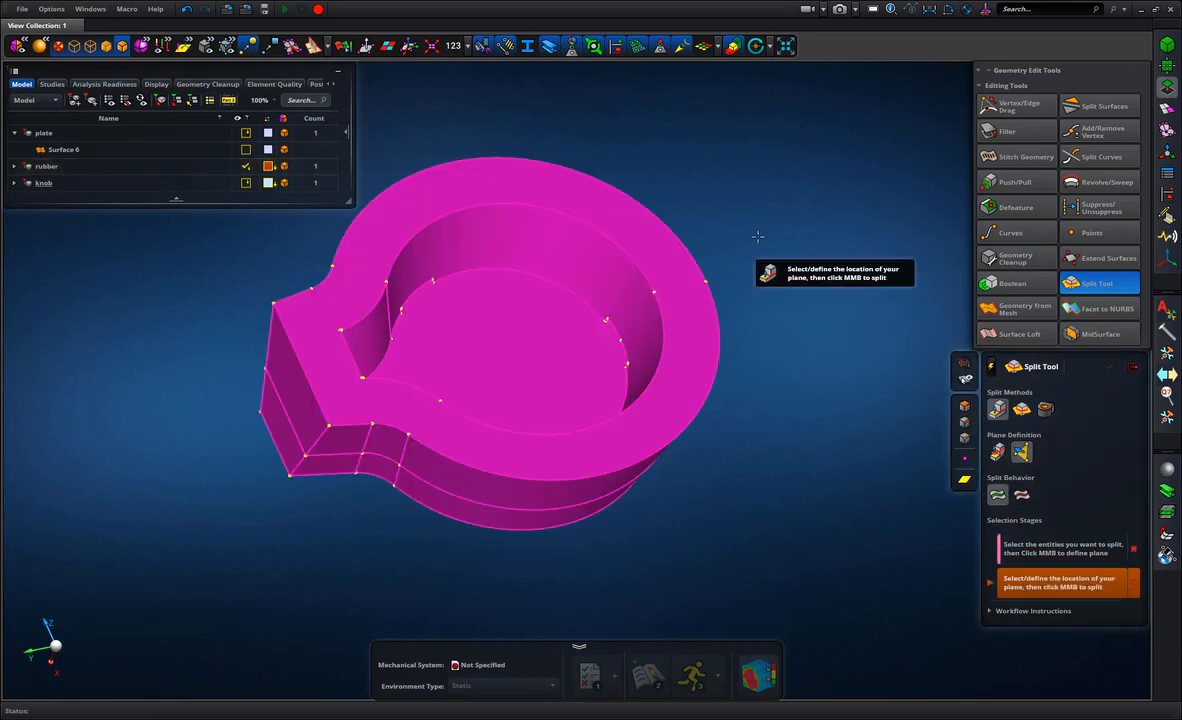
pyautogui.click(600, 320)
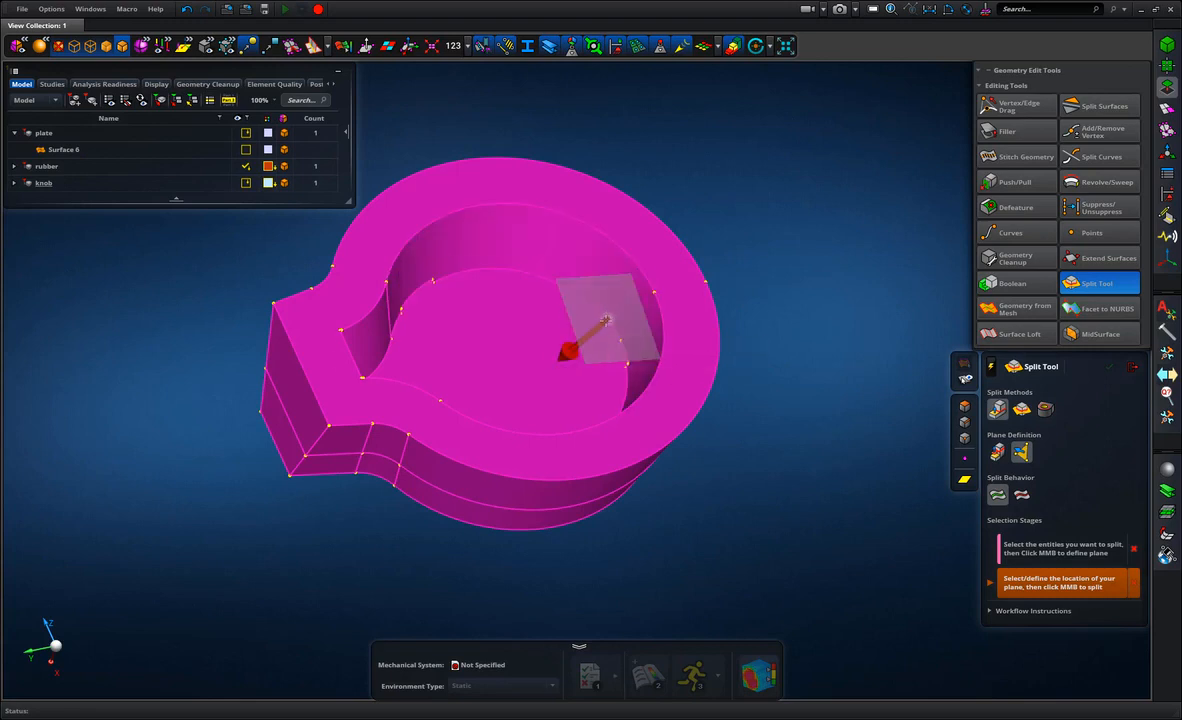
pyautogui.click(604, 320)
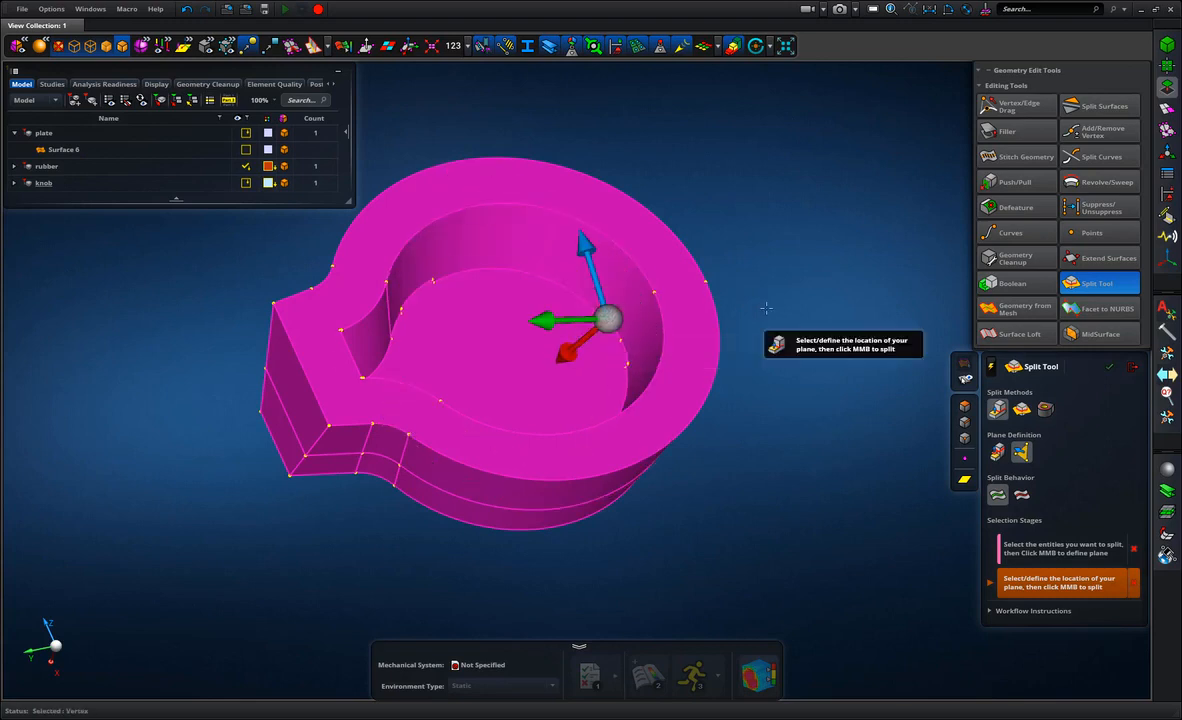
pyautogui.click(430, 278)
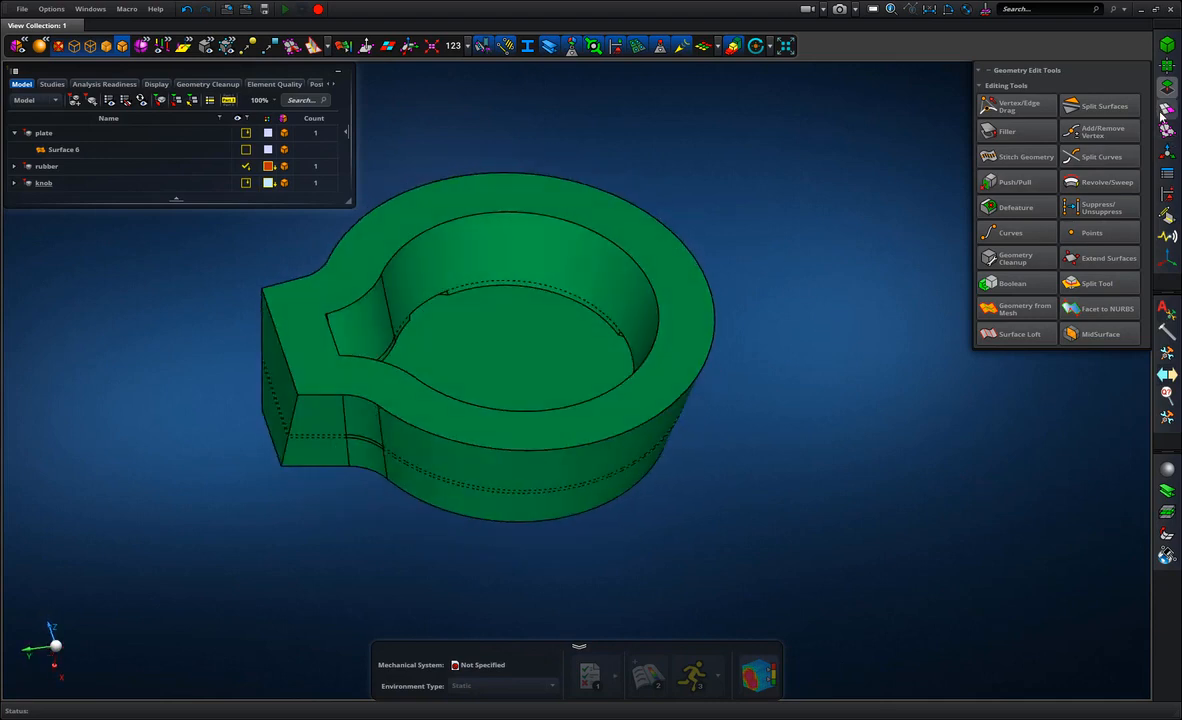
# Start a 2.5D swept mesh from the Meshing Tools palette
pyautogui.click(1168, 108)
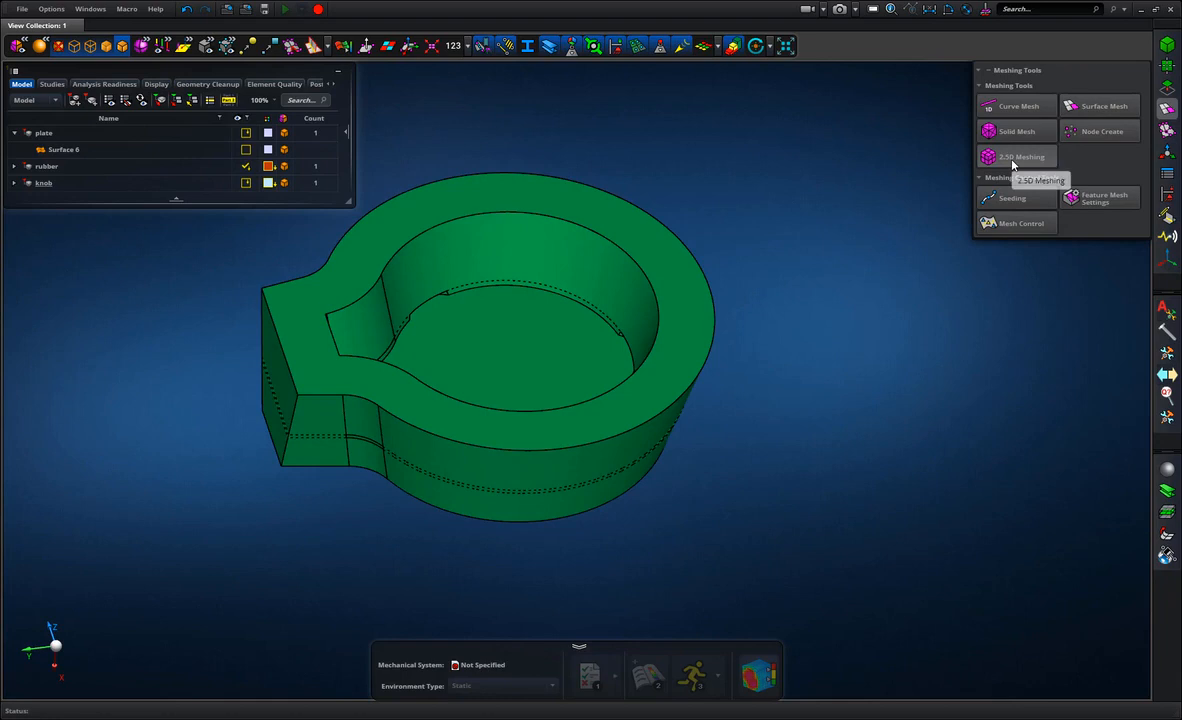
pyautogui.click(1016, 156)
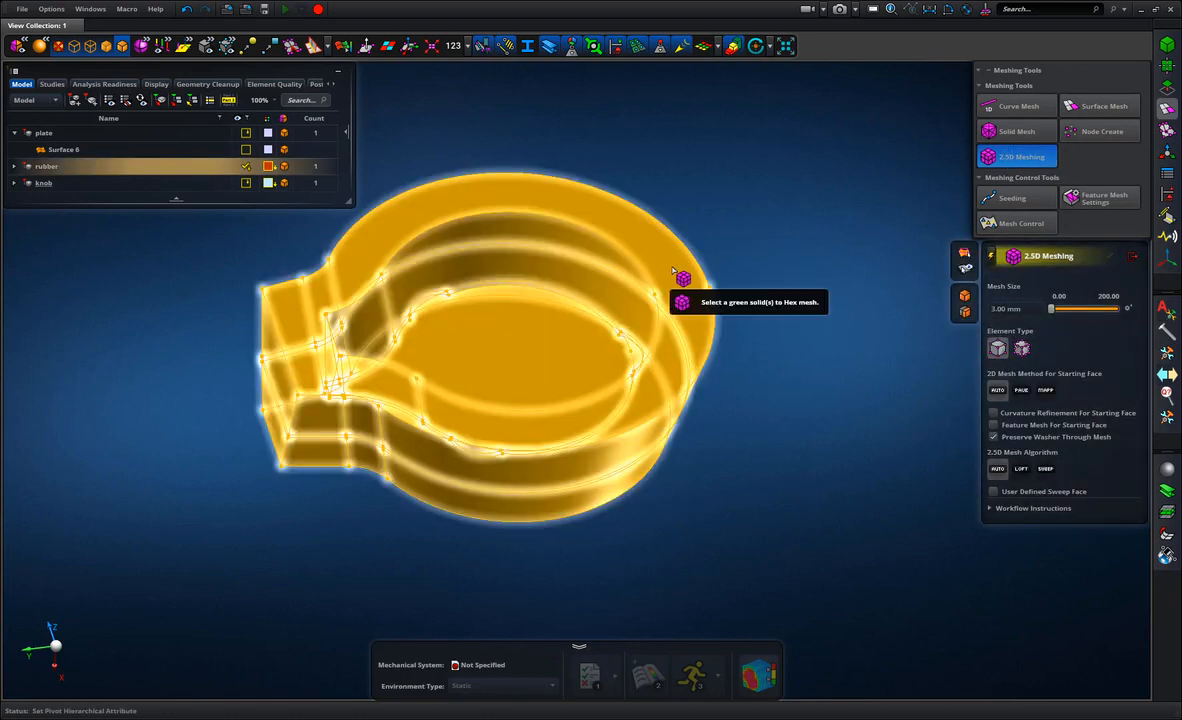
# Generate the 2.5D swept hex mesh on the rubber solid and expand it in the tree
pyautogui.click(682, 276)
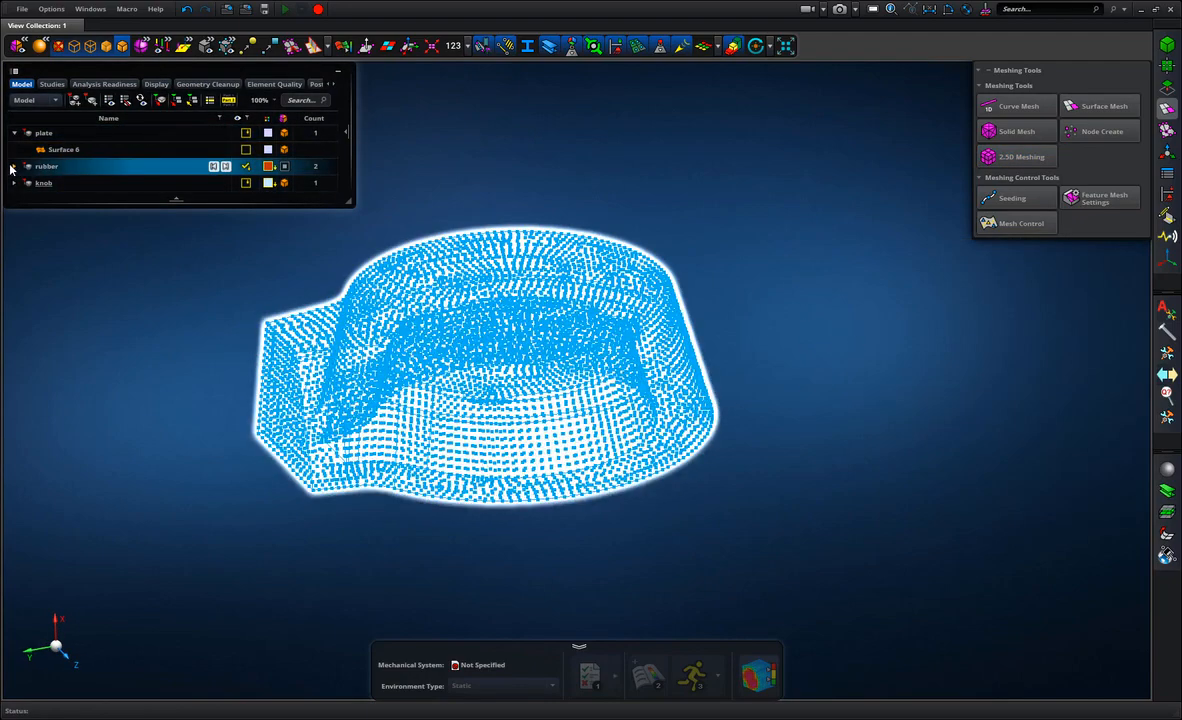
pyautogui.click(12, 166)
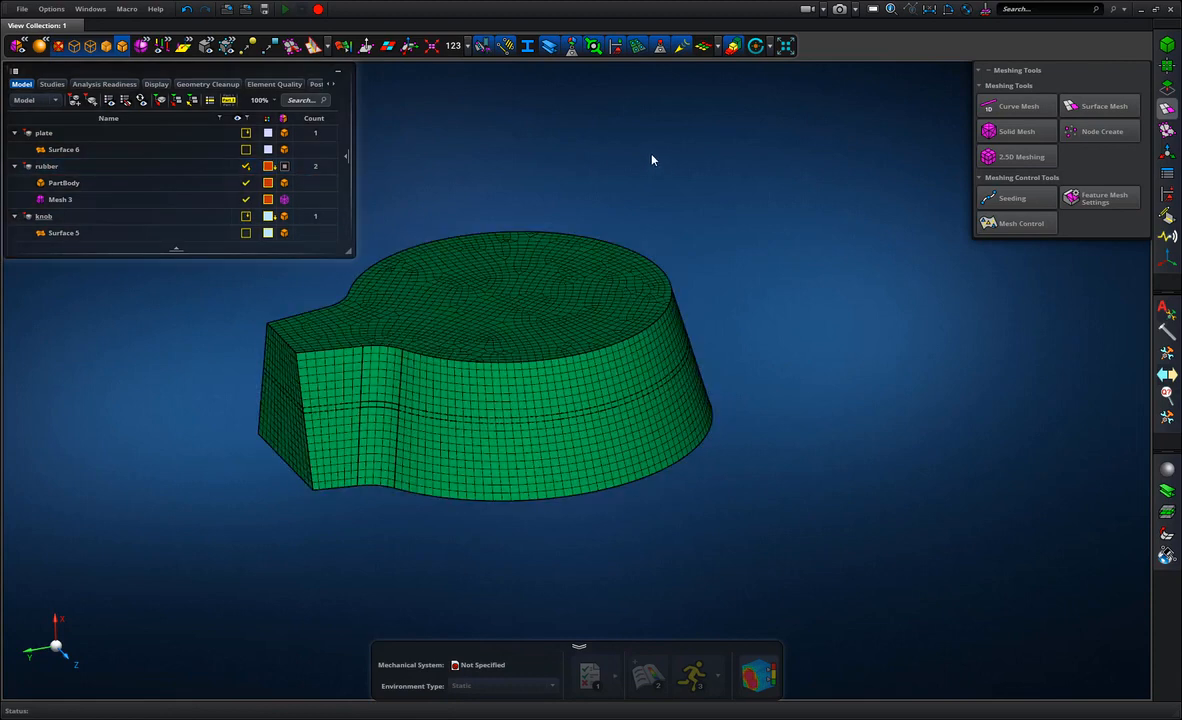
# Show all hidden bodies in the view from the model tree
pyautogui.click(44, 216)
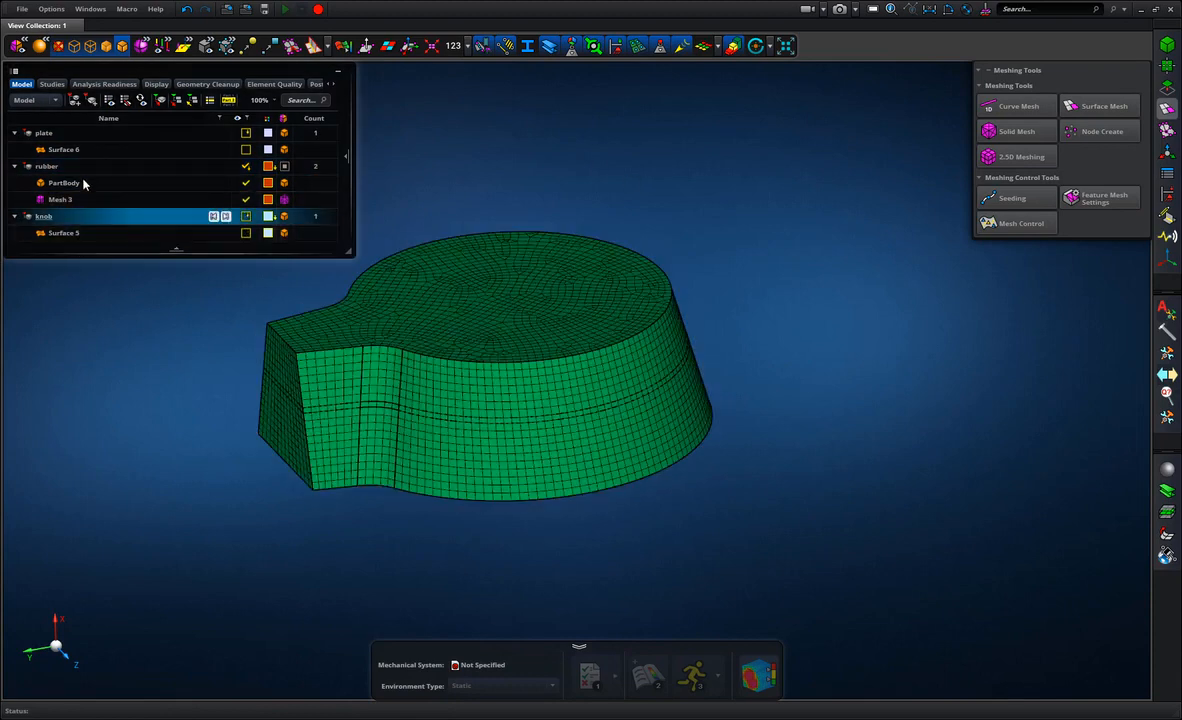
pyautogui.rightClick(64, 148)
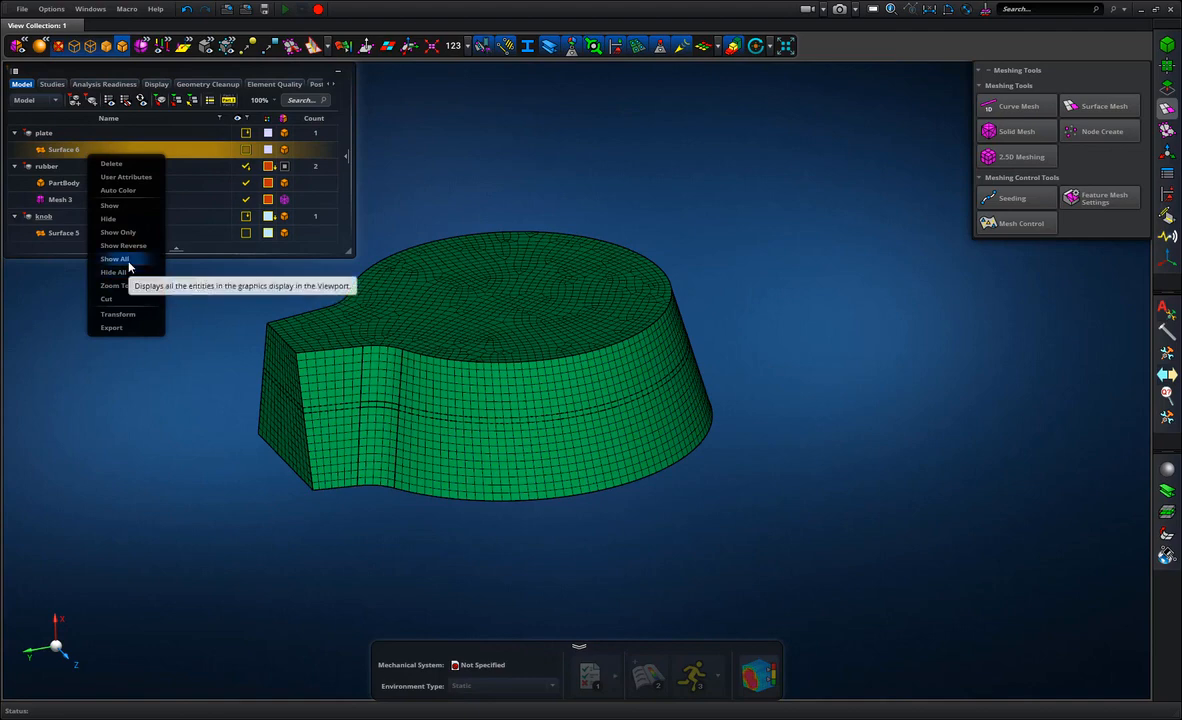
pyautogui.click(114, 258)
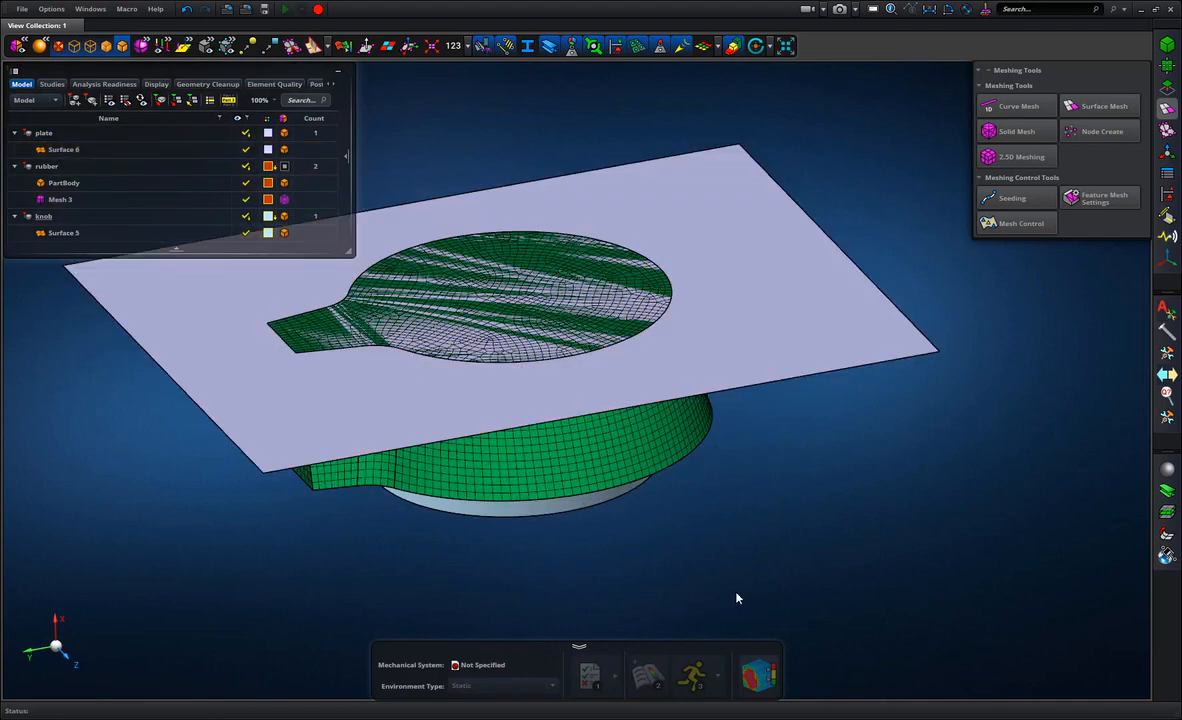
# Export Surface 6 and Surface 5 as Parasolid text files into the apex_for_marc folder
pyautogui.click(64, 232)
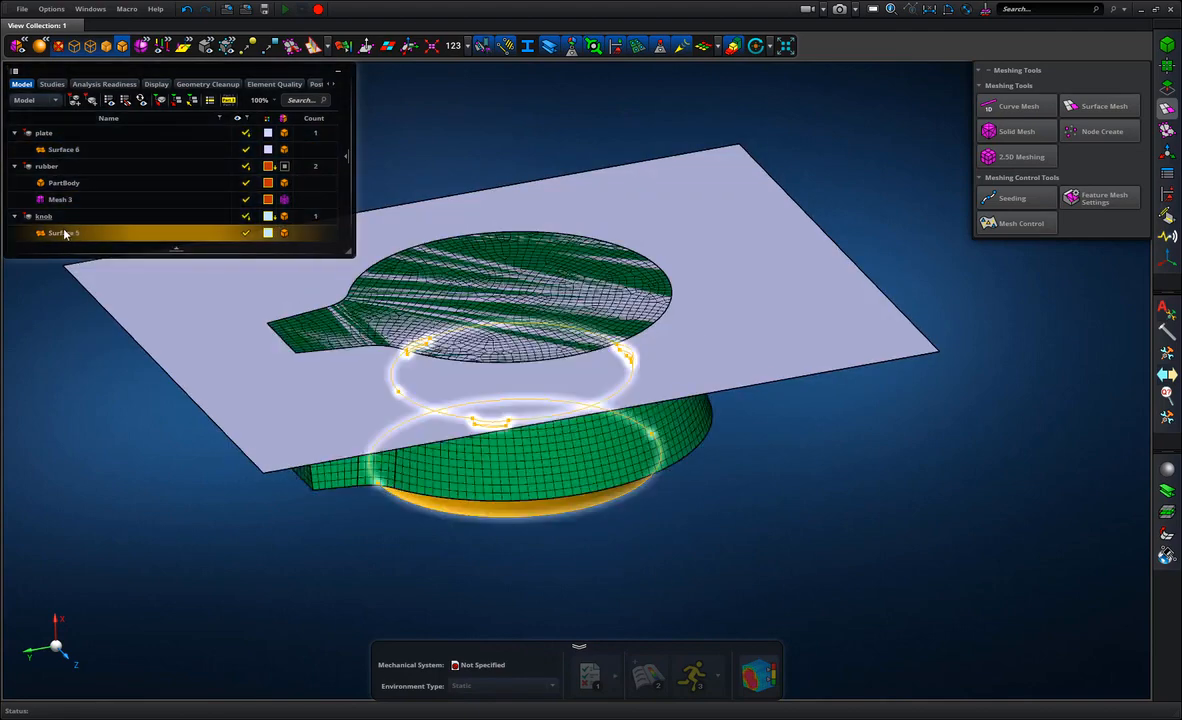
pyautogui.rightClick(64, 148)
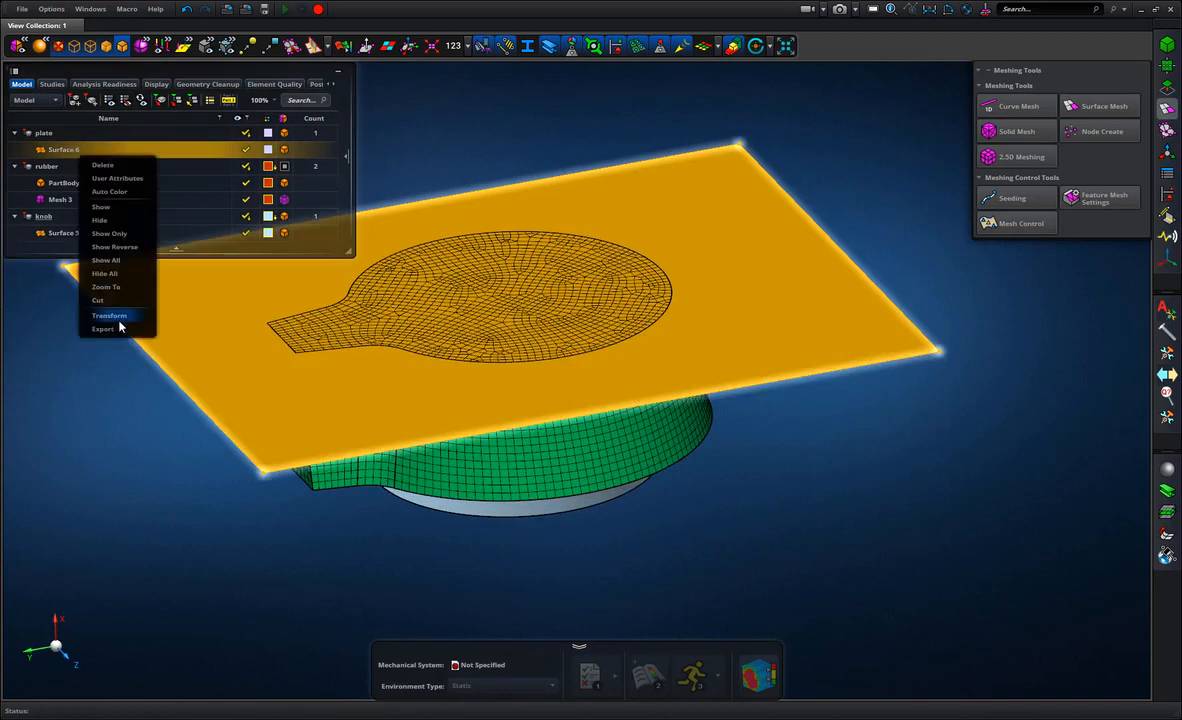
pyautogui.click(104, 328)
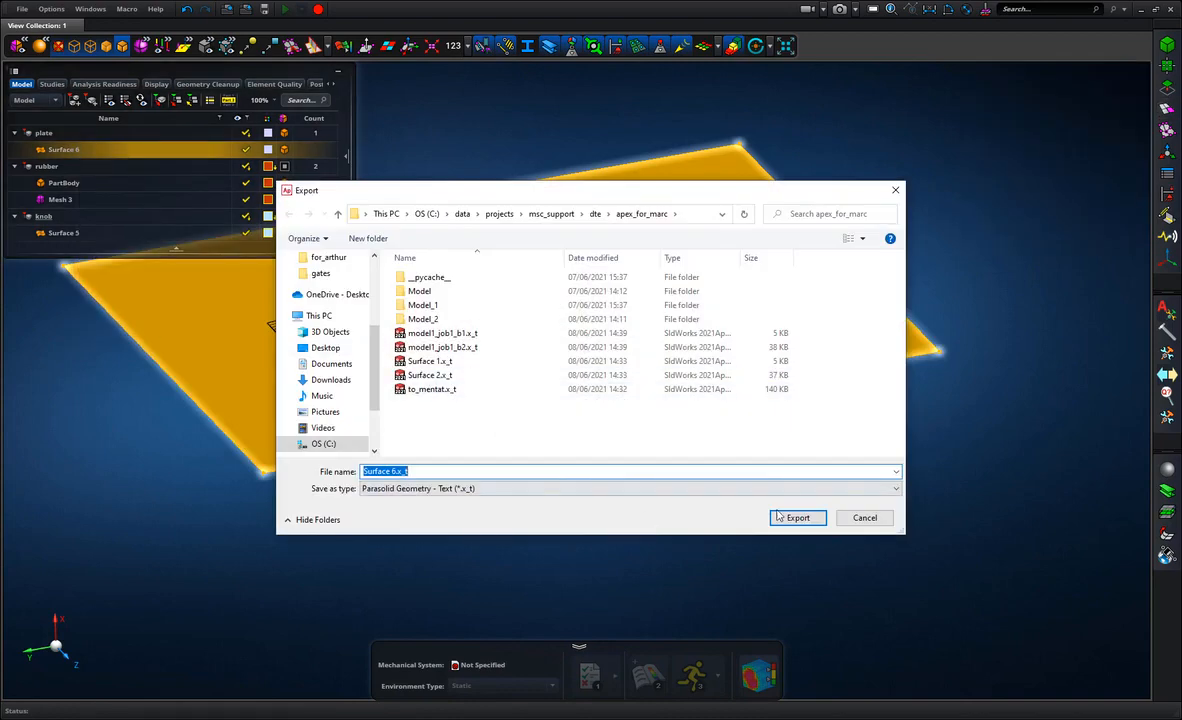
pyautogui.click(796, 516)
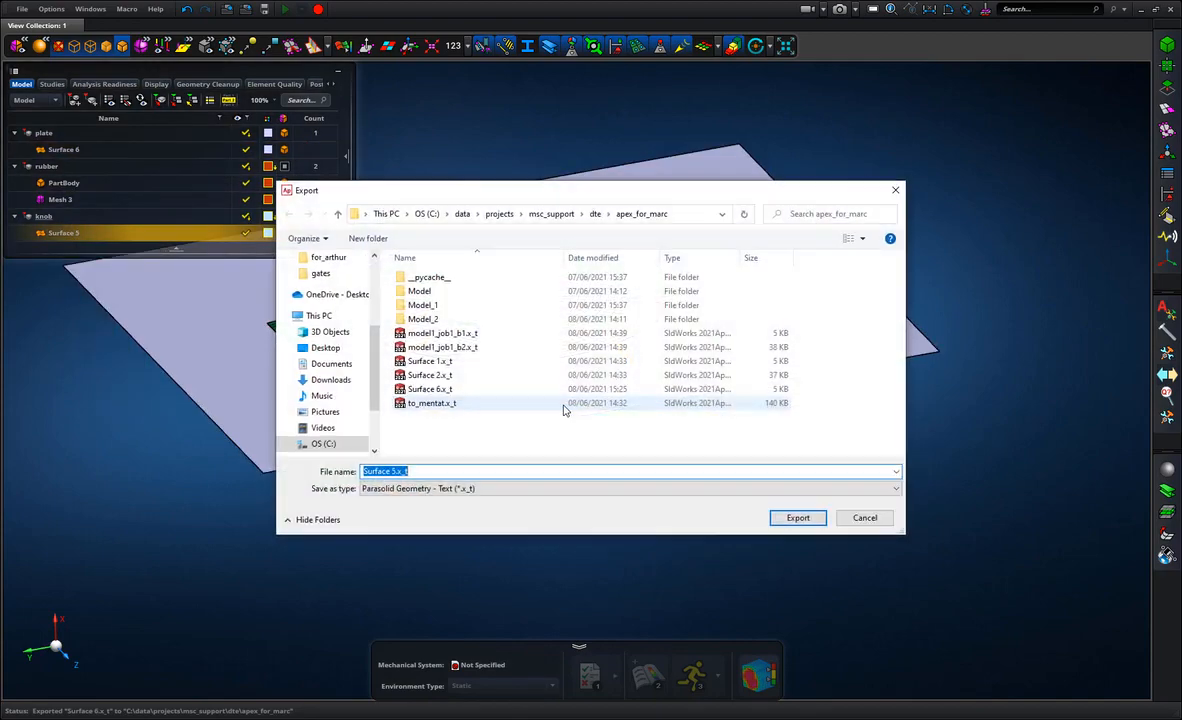
pyautogui.click(796, 516)
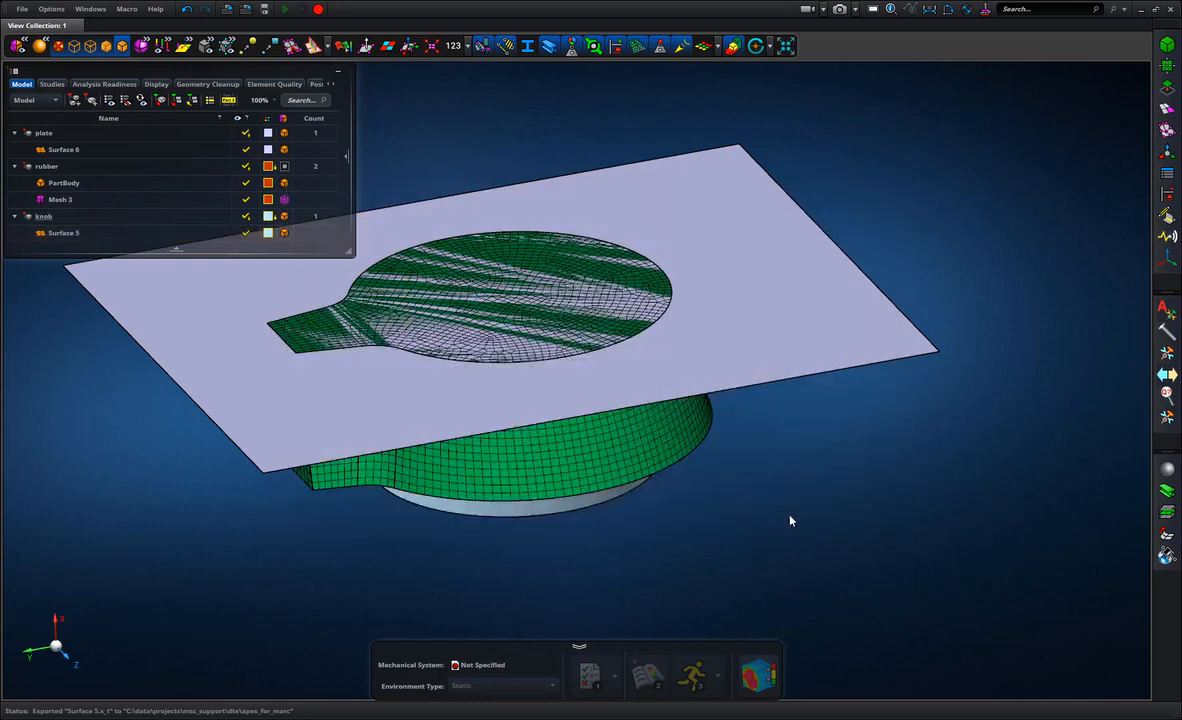
pyautogui.click(60, 200)
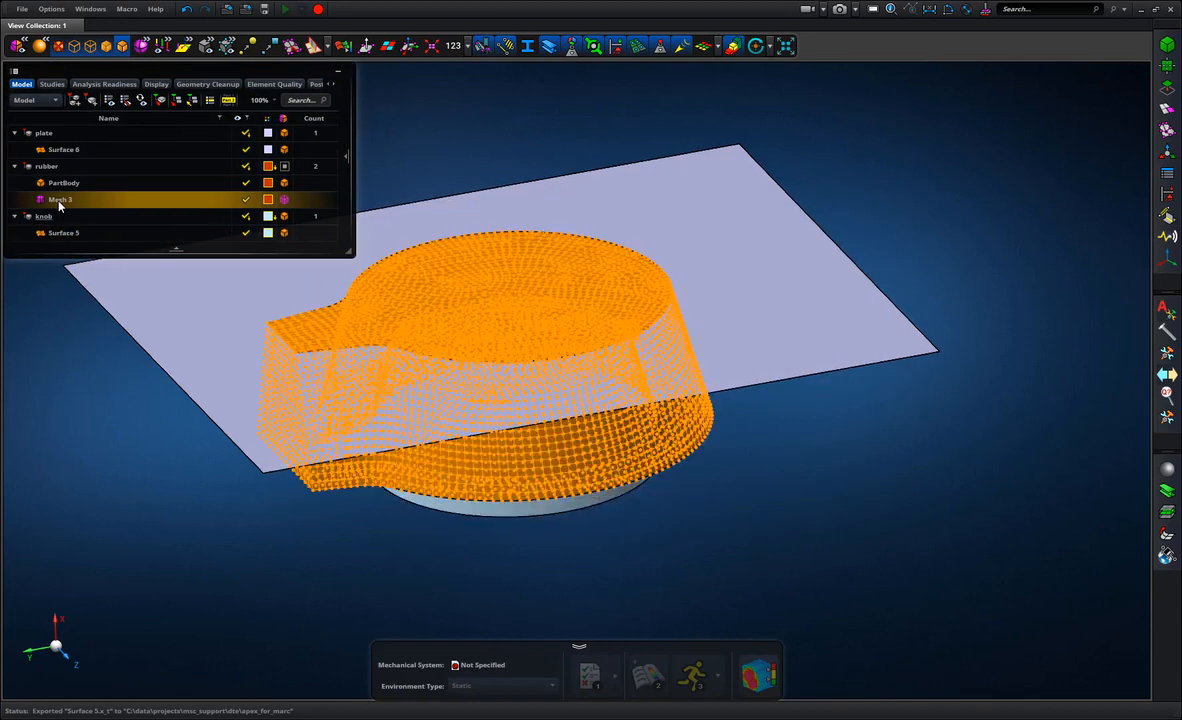
pyautogui.rightClick(60, 200)
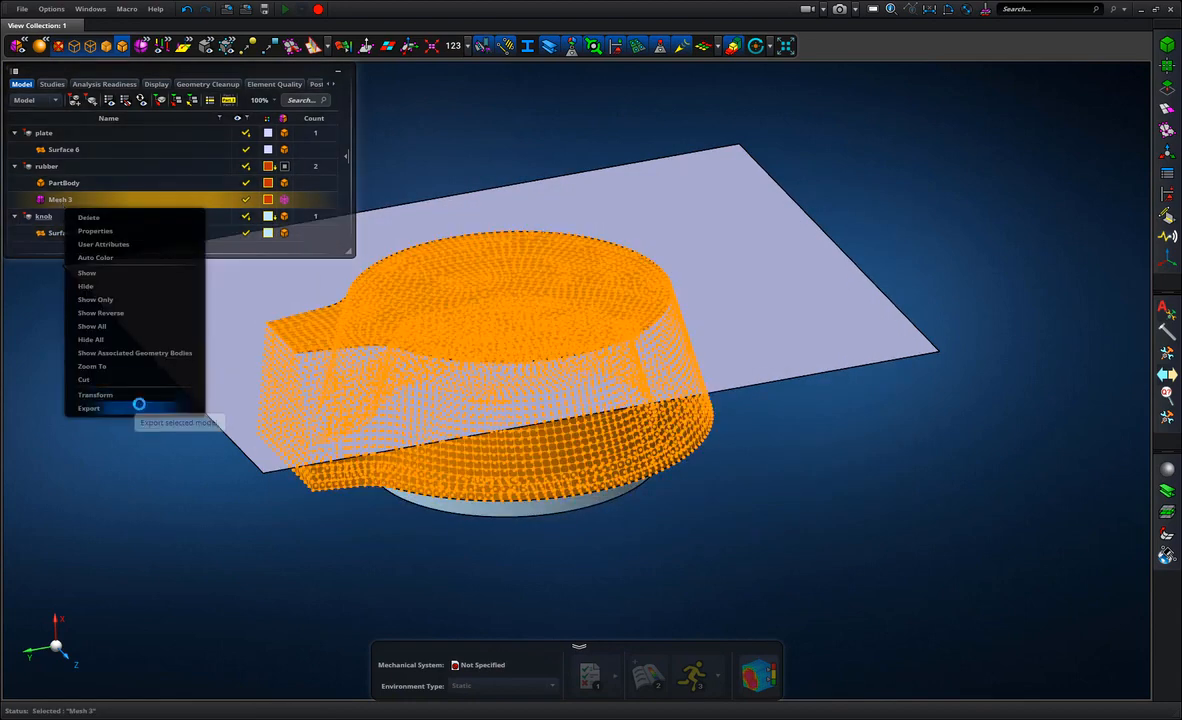
pyautogui.click(88, 408)
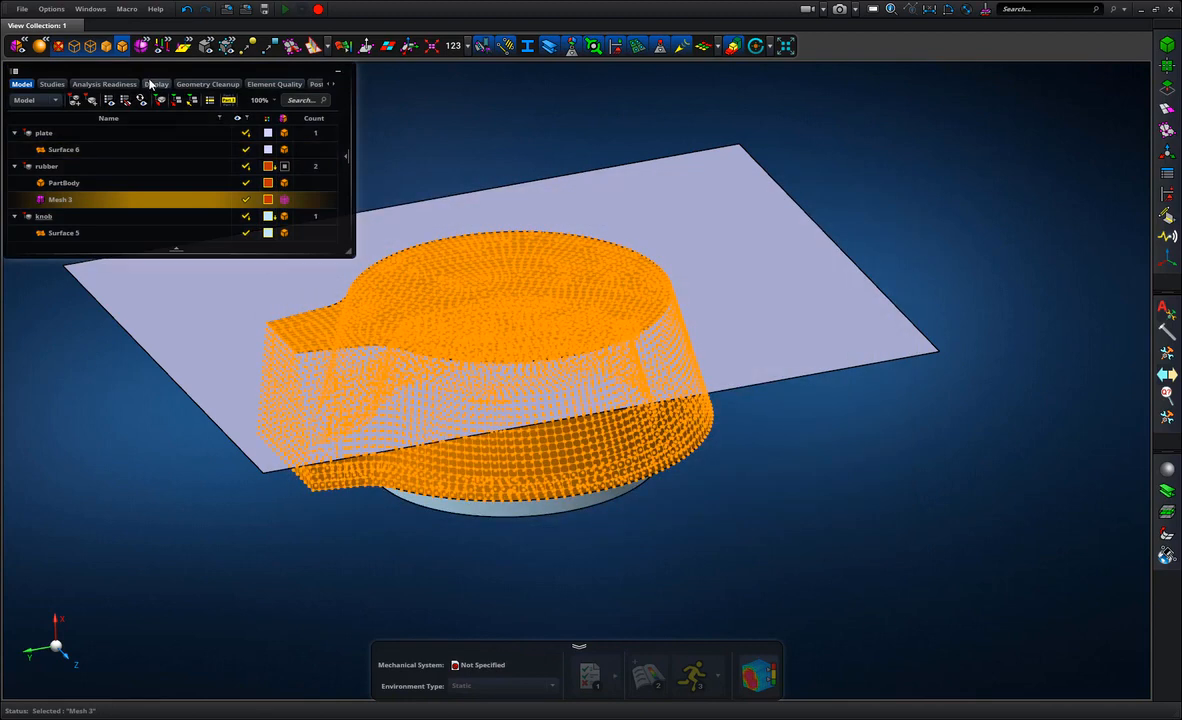
pyautogui.click(52, 8)
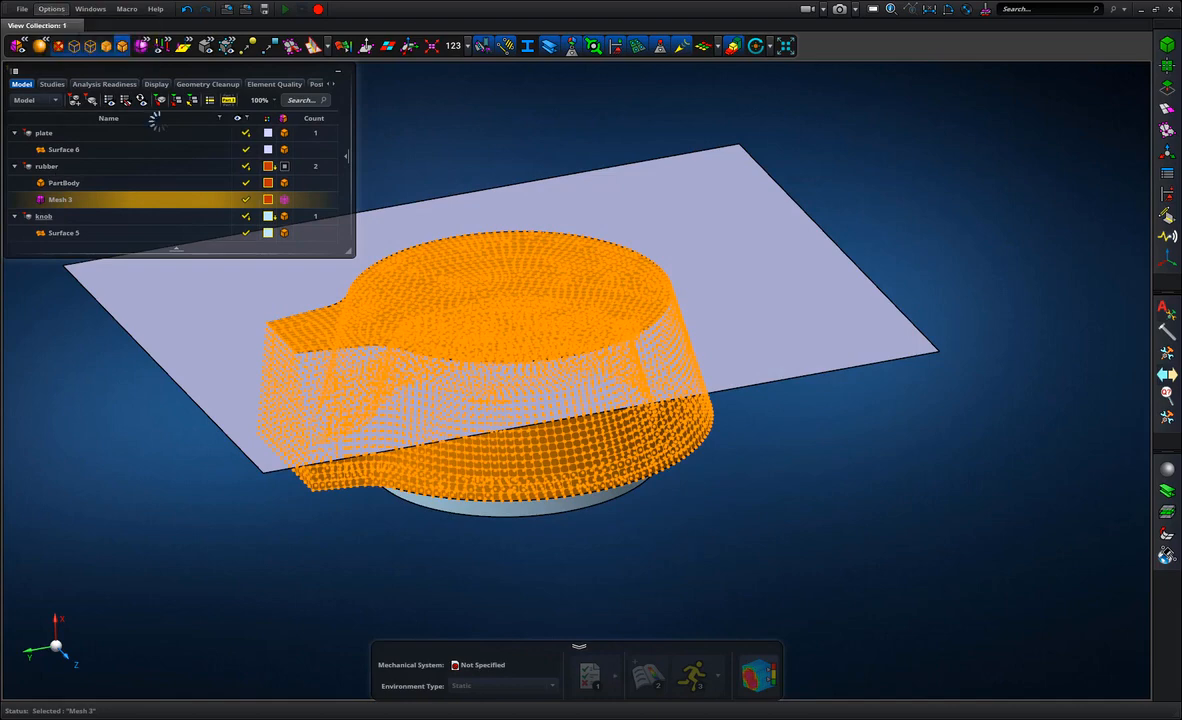
# Review the Scripting & Customization preferences to confirm the Post FEM Export macro is active
pyautogui.click(52, 8)
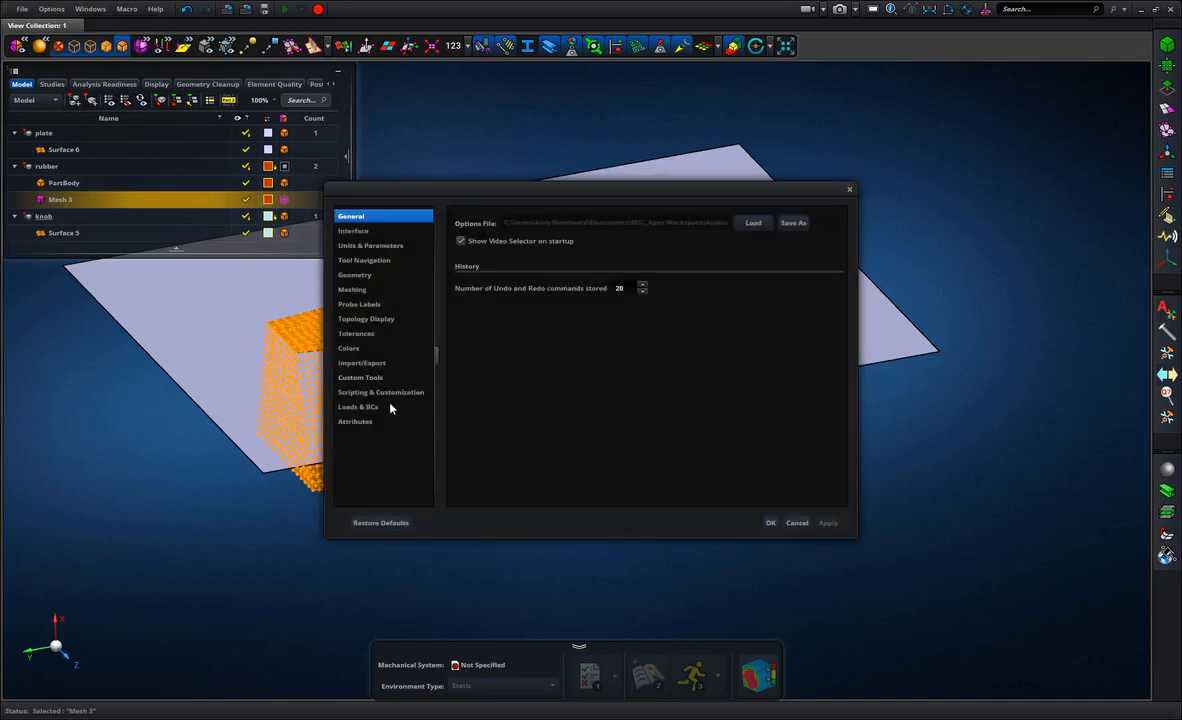
pyautogui.click(380, 392)
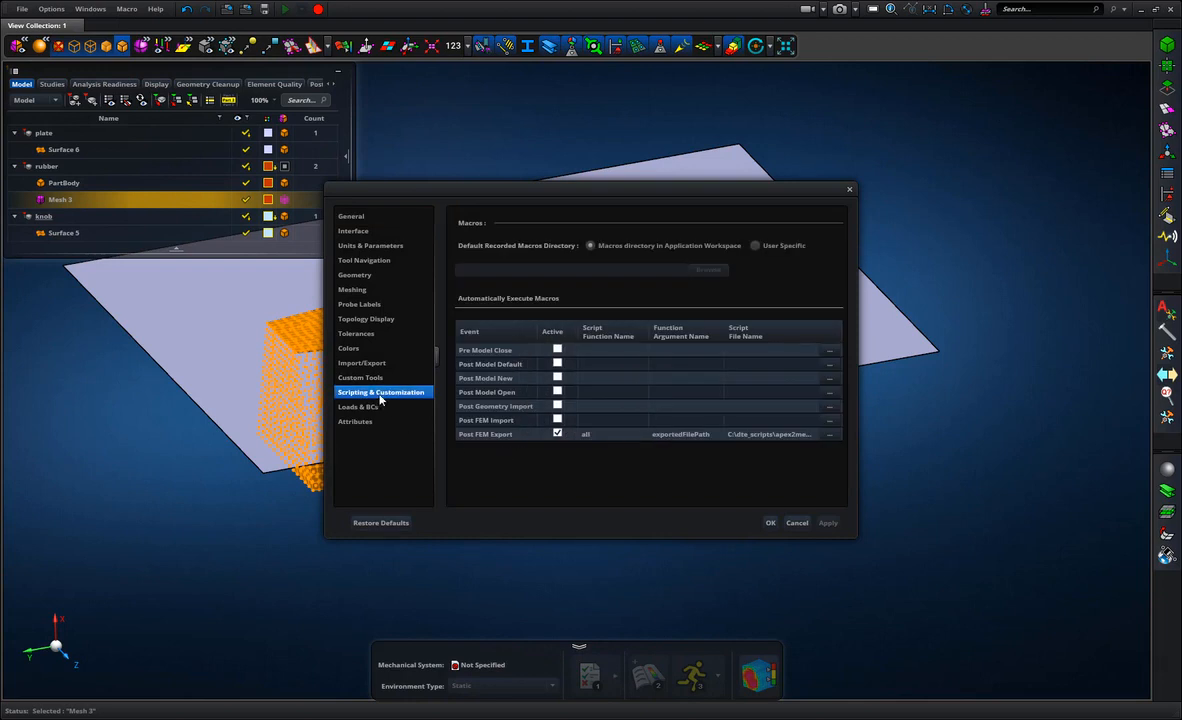
pyautogui.moveTo(588, 312)
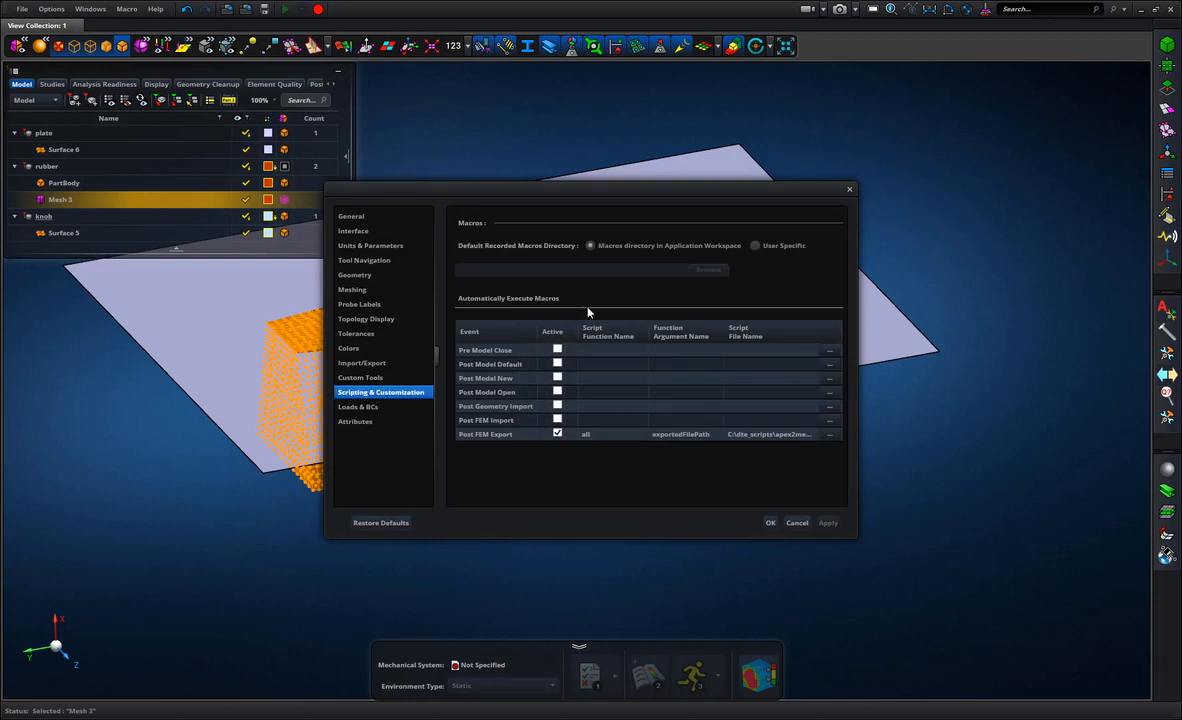
pyautogui.moveTo(478, 444)
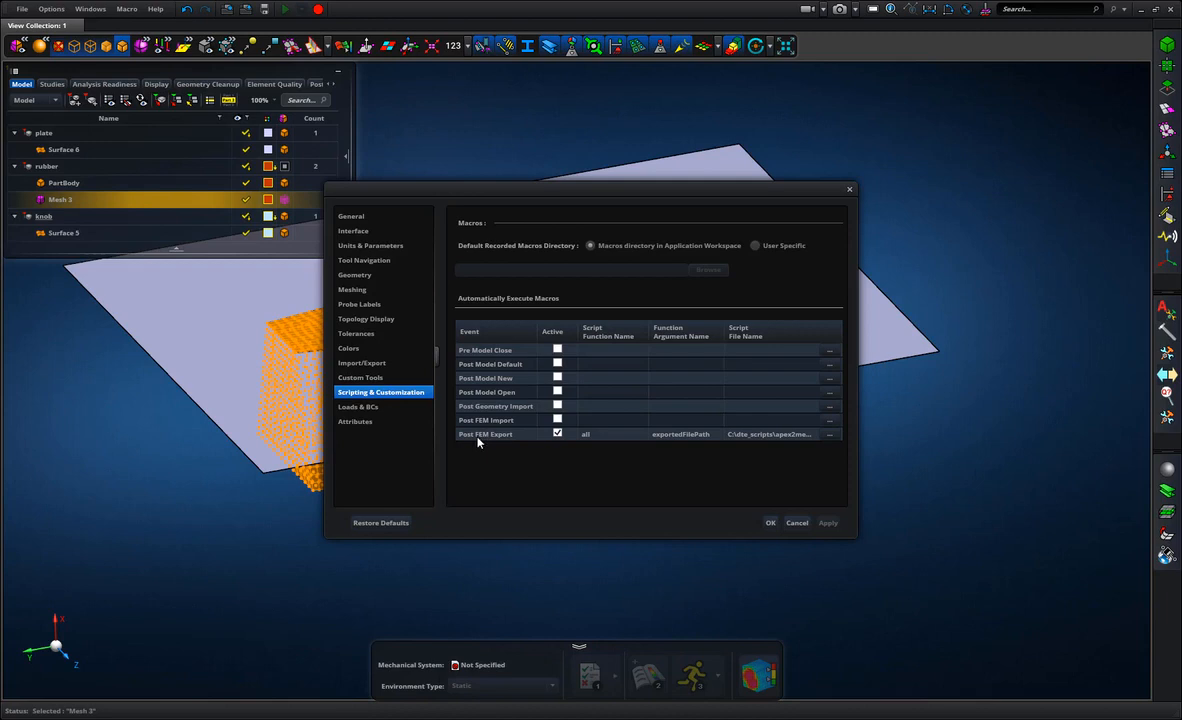
pyautogui.moveTo(572, 440)
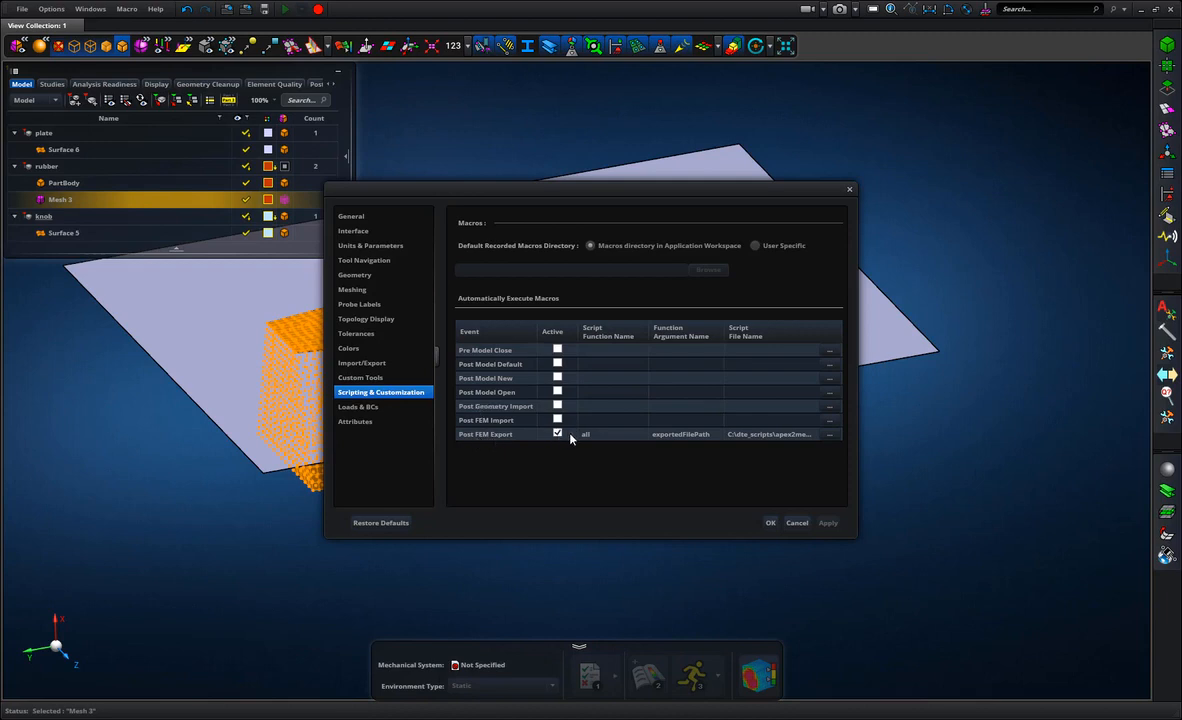
pyautogui.moveTo(840, 452)
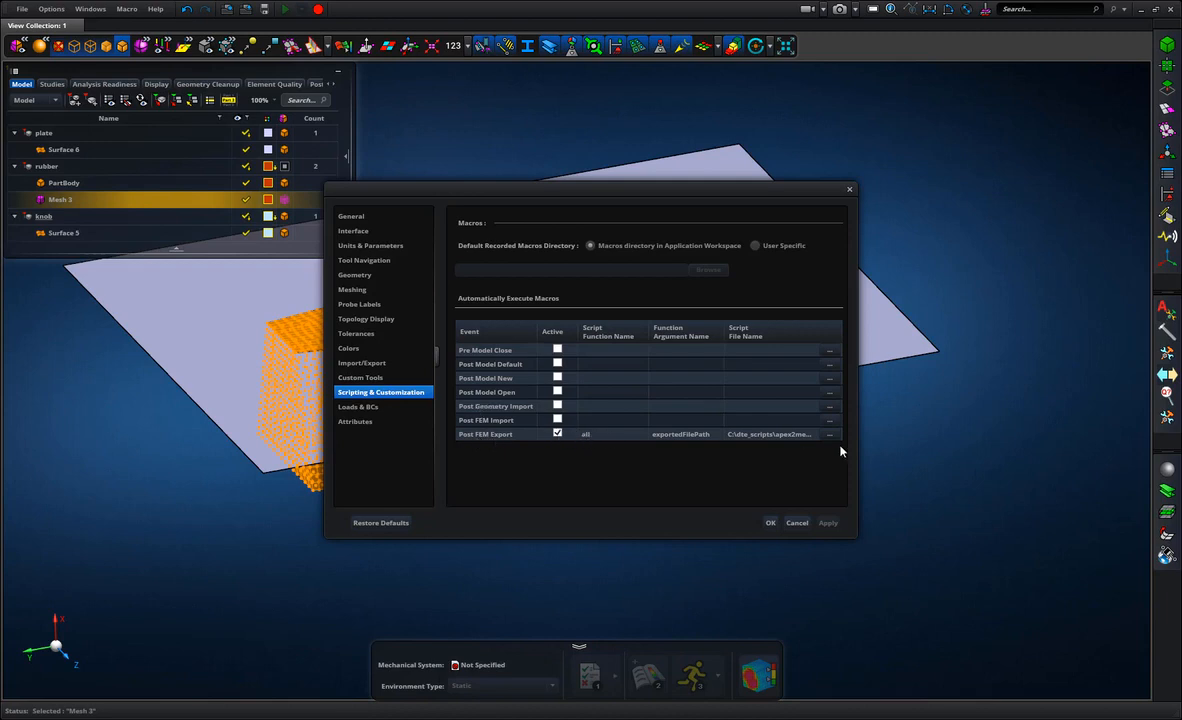
pyautogui.moveTo(626, 440)
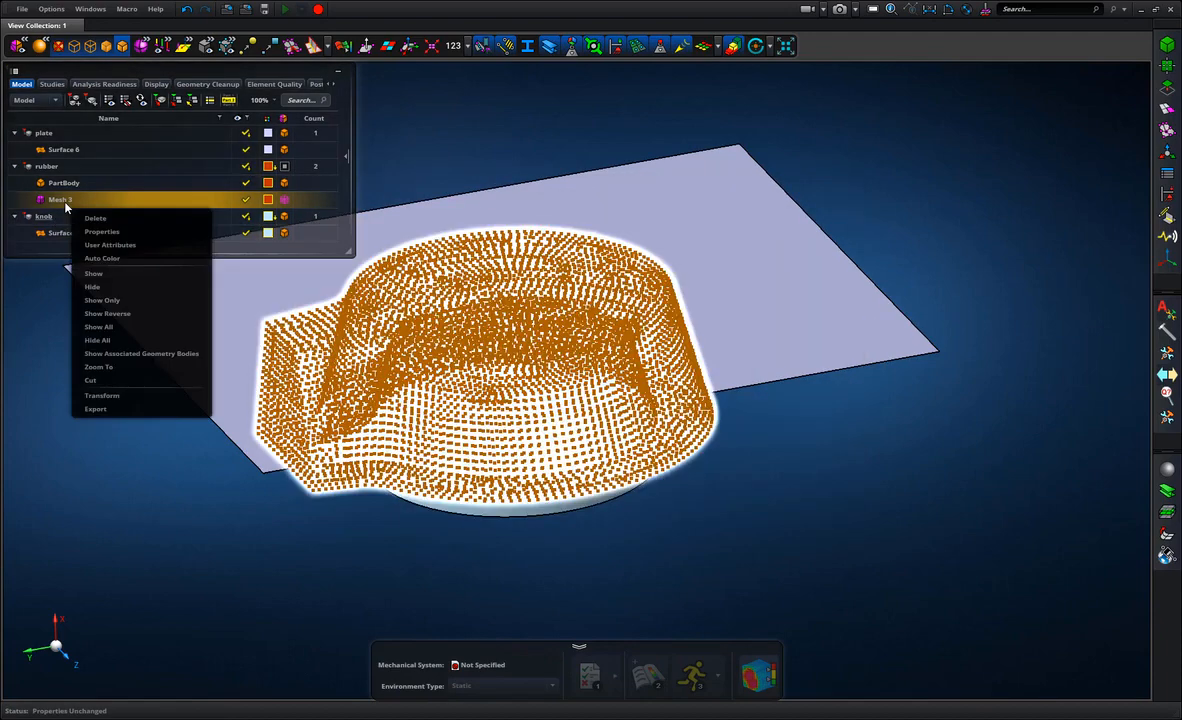
# Export Mesh 4 as a Nastran .bdf file so the rubber knob appears in Marc Mentat
pyautogui.click(96, 408)
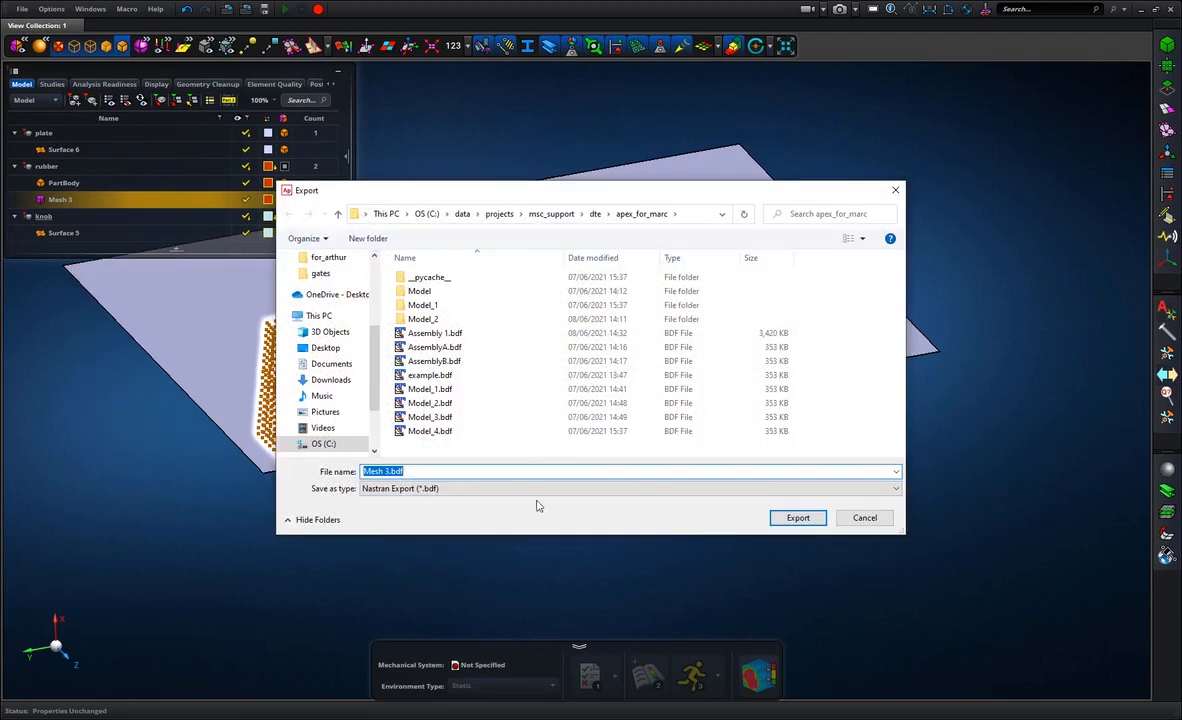
pyautogui.click(796, 516)
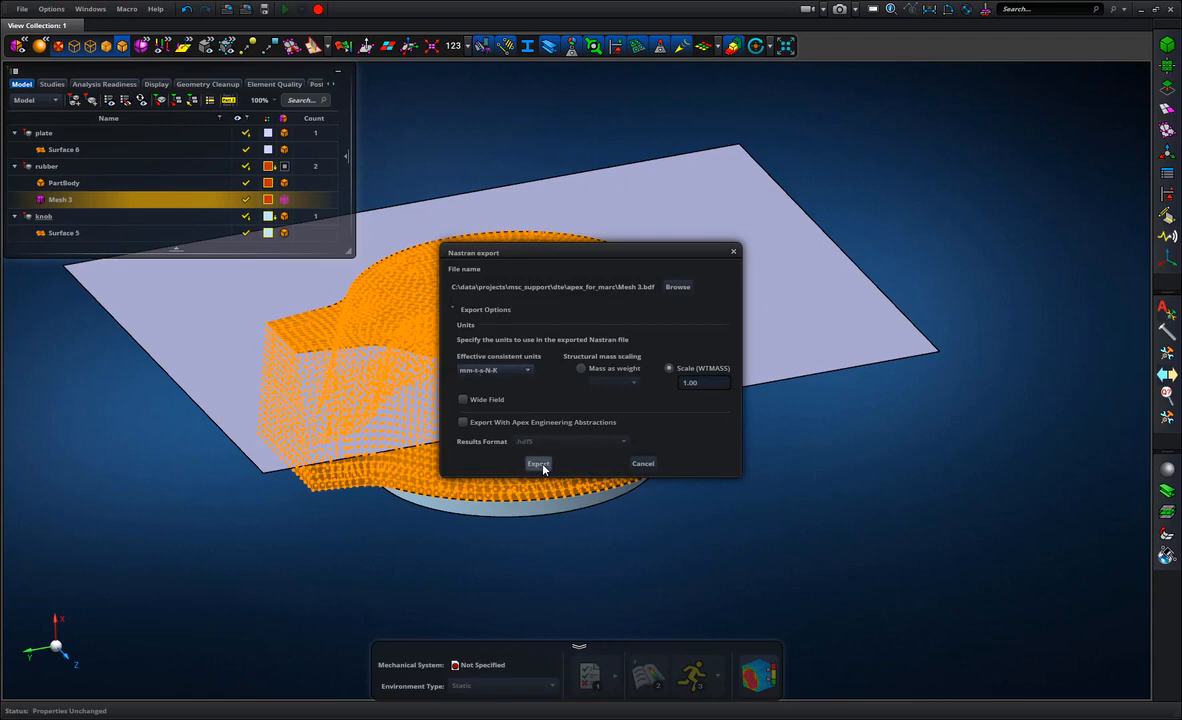
pyautogui.click(538, 464)
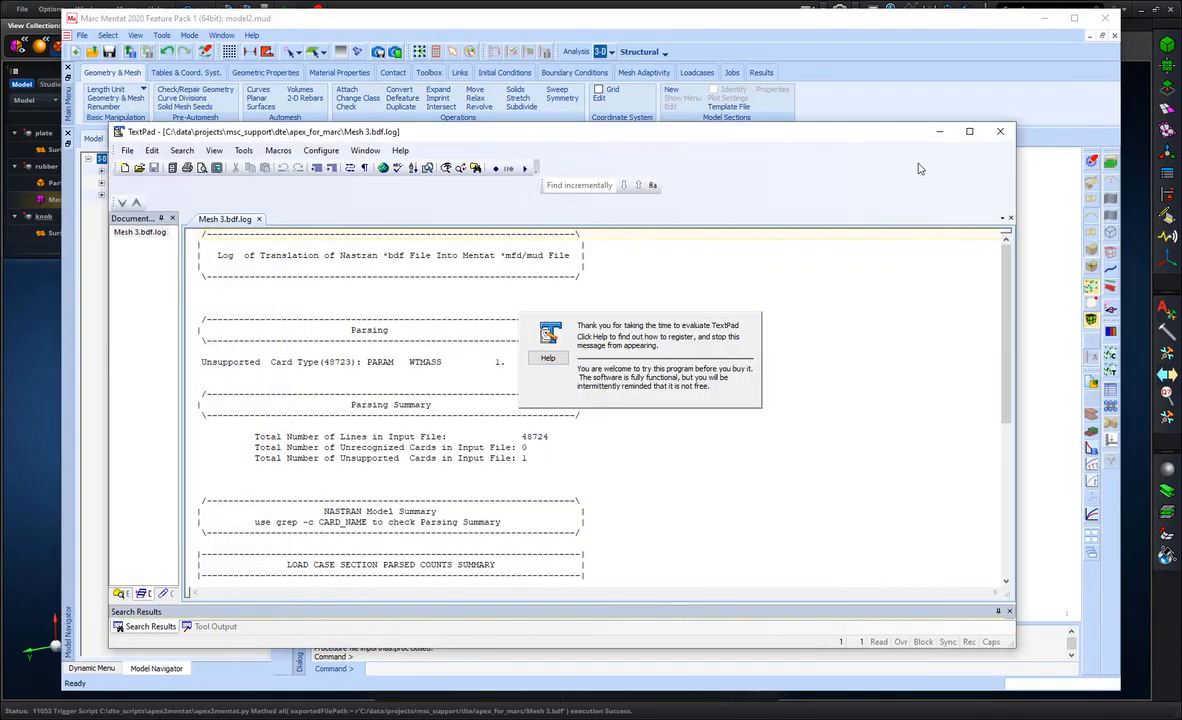
pyautogui.click(1000, 132)
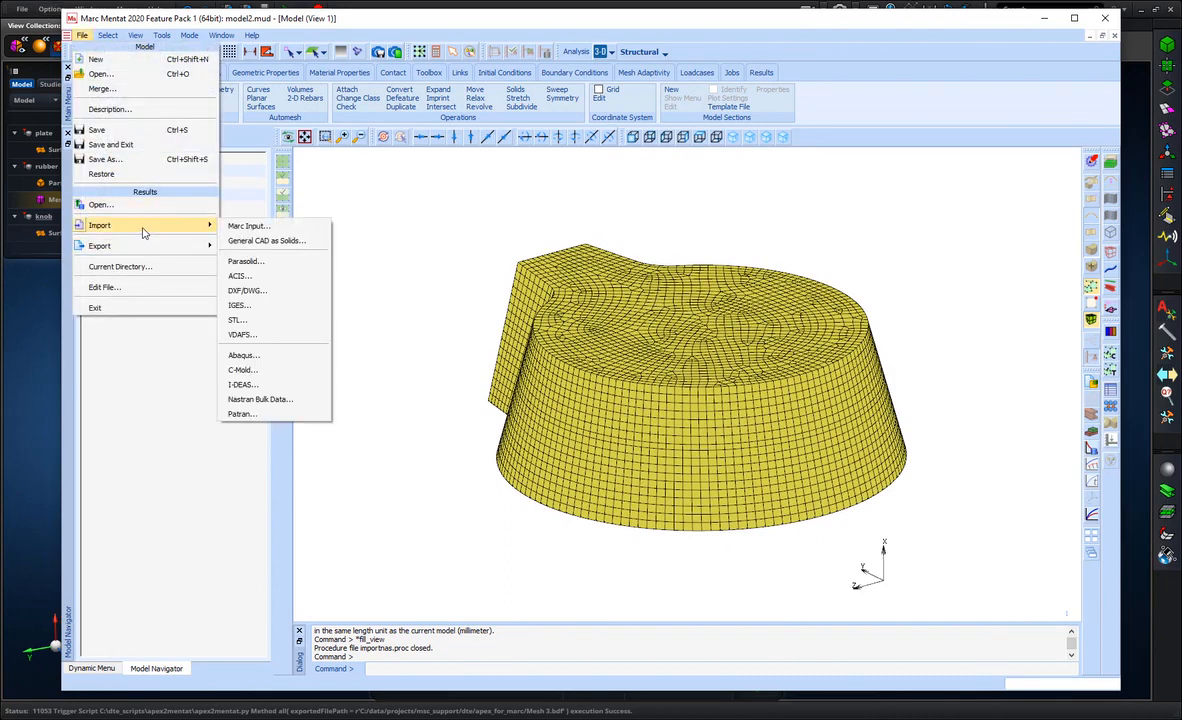
# Import the Surface 6.x_t and Surface 5.x_t parasolid sheets beside the rubber mesh
pyautogui.click(246, 260)
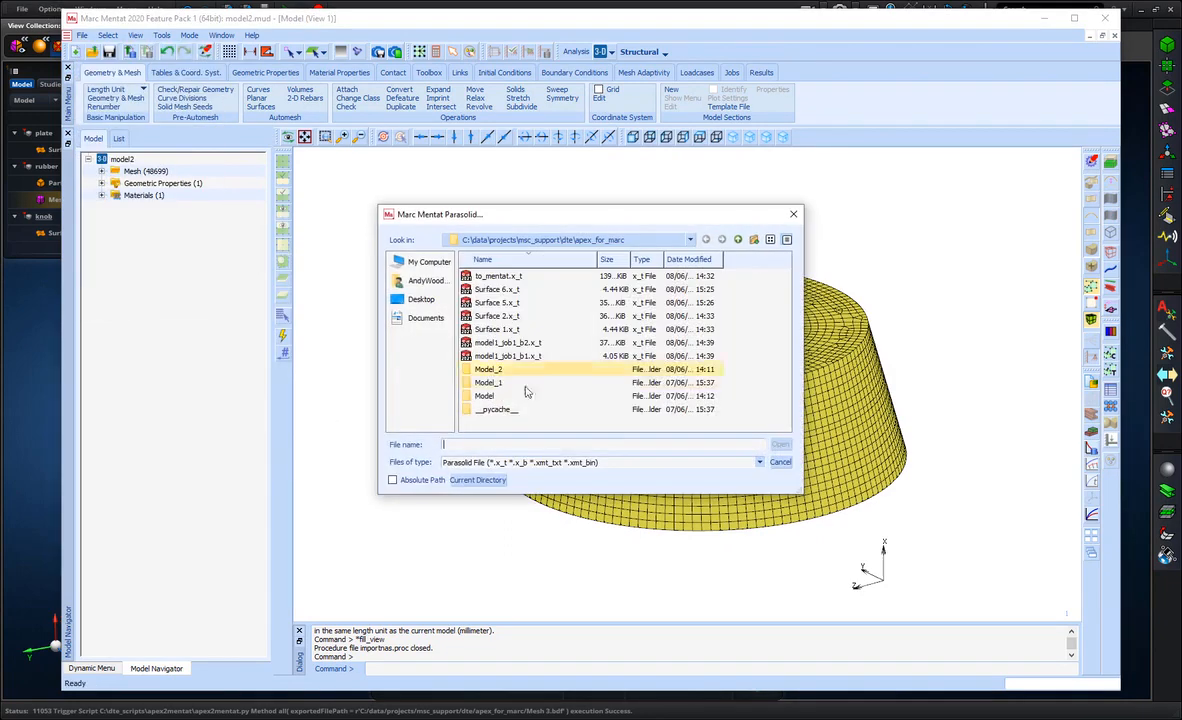
pyautogui.click(496, 288)
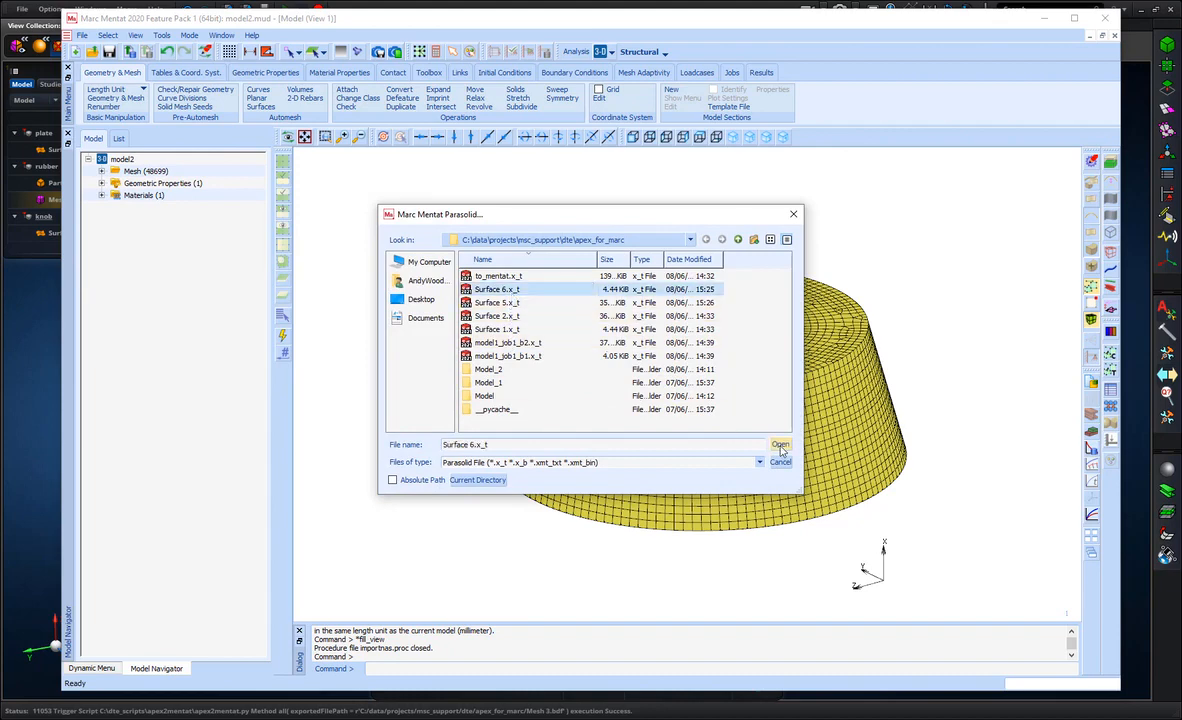
pyautogui.click(780, 444)
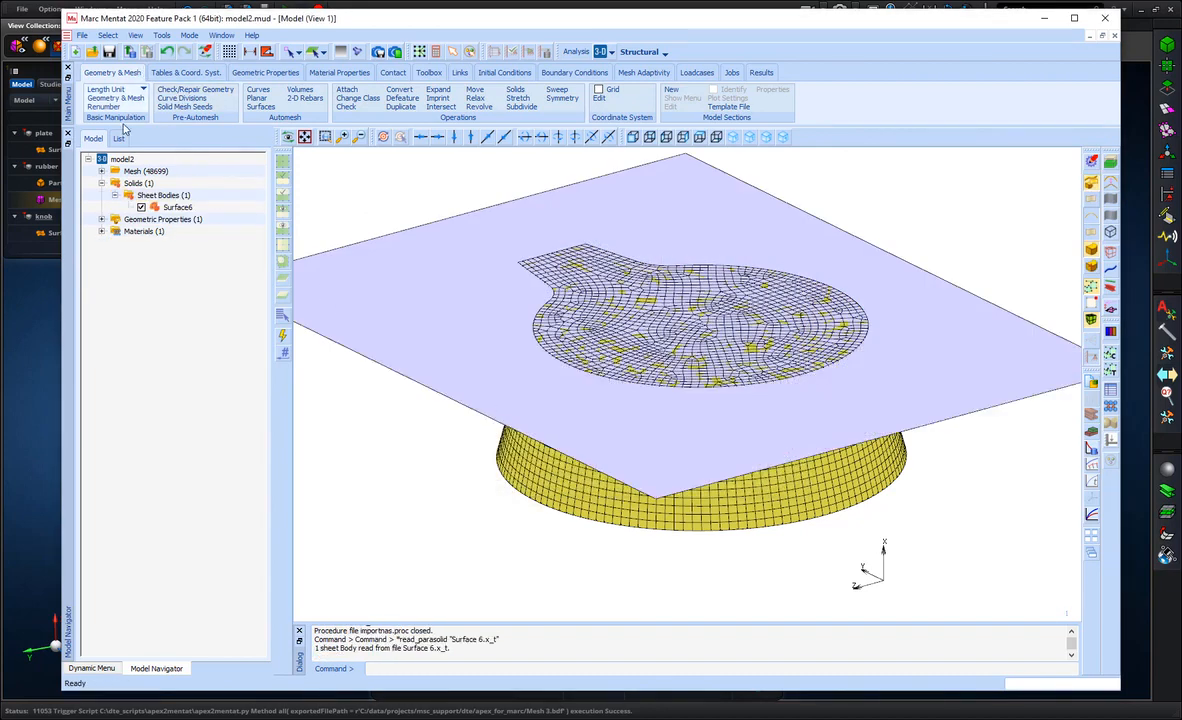
pyautogui.click(82, 36)
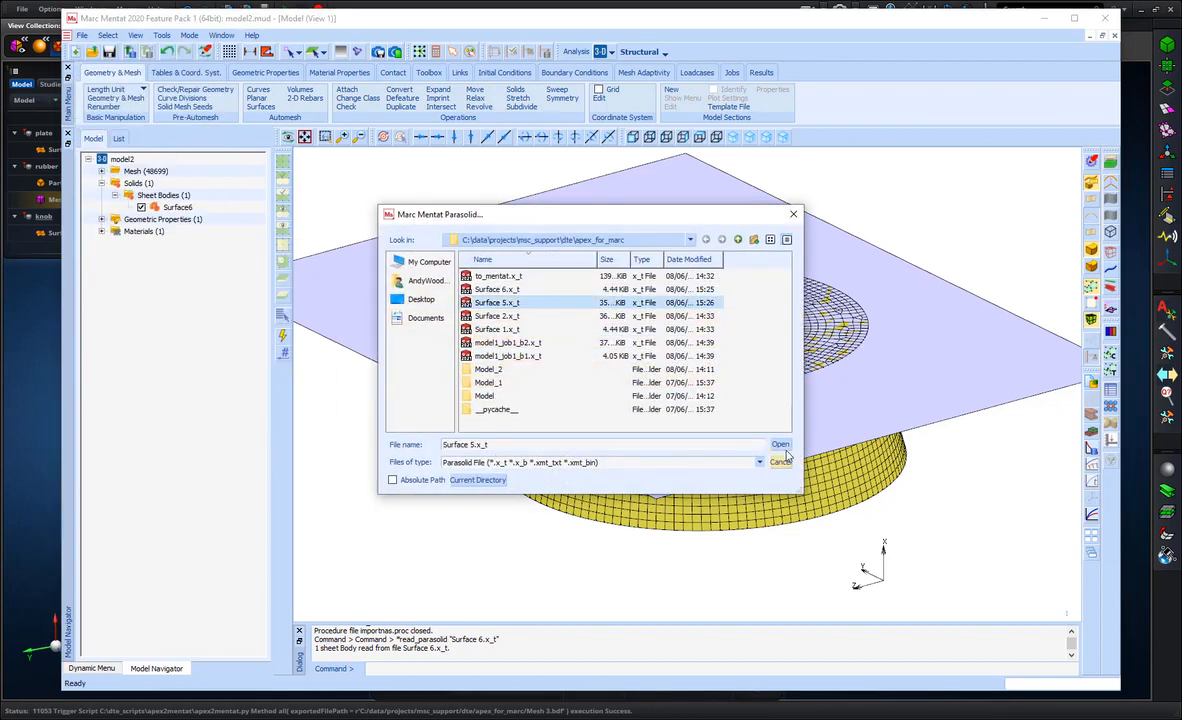
pyautogui.click(780, 444)
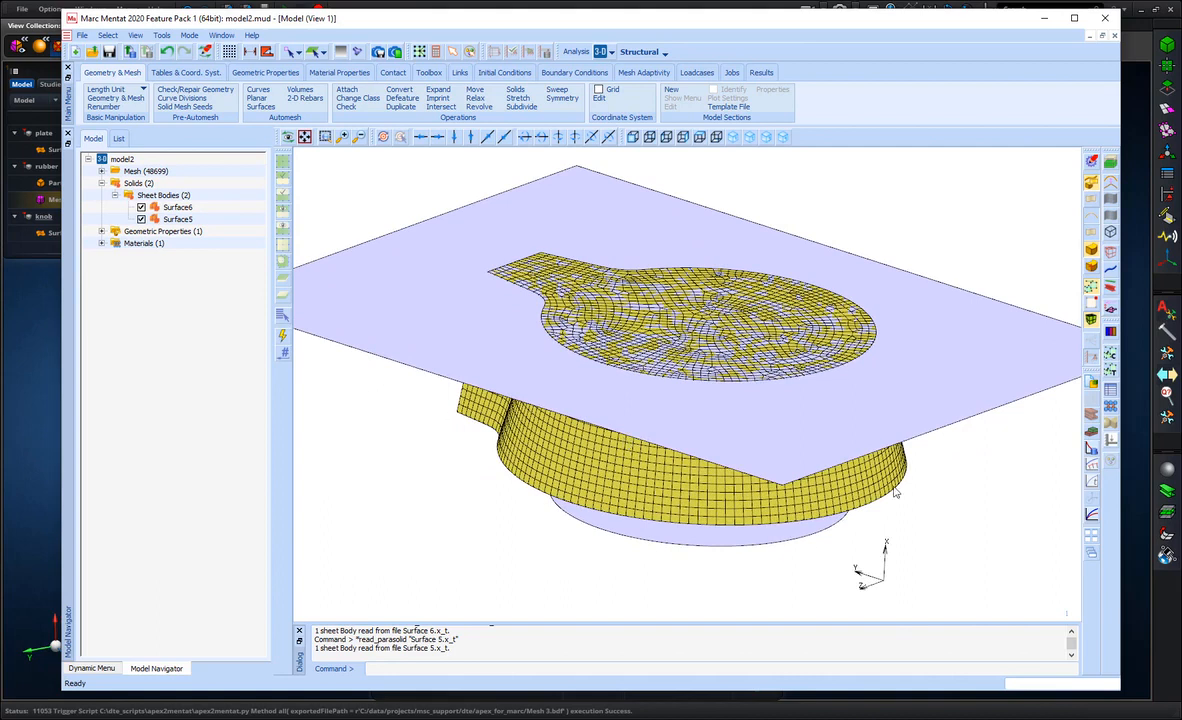
pyautogui.moveTo(696, 414)
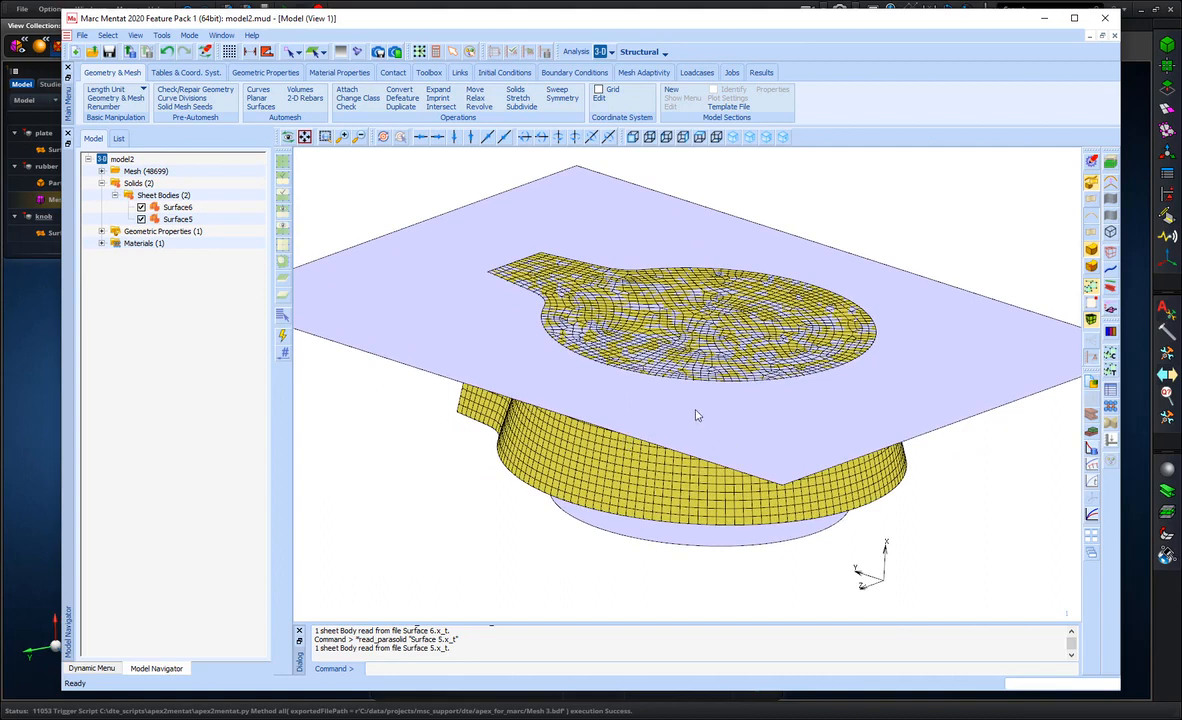
pyautogui.moveTo(704, 432)
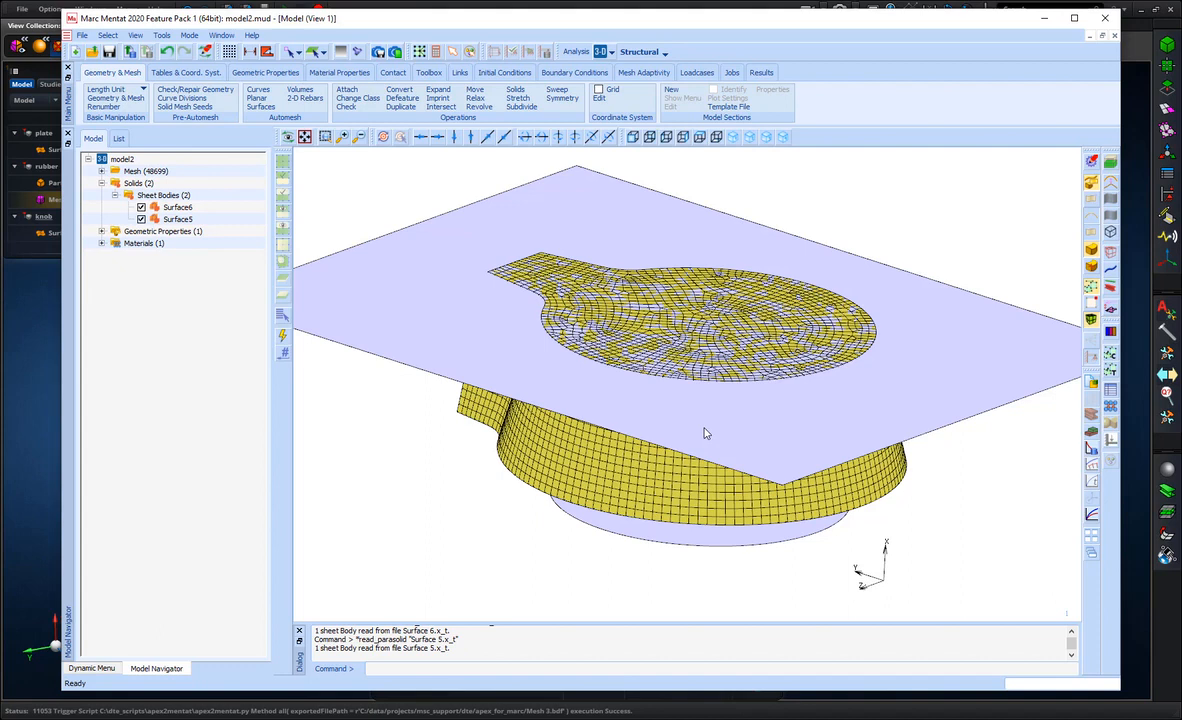
pyautogui.moveTo(700, 422)
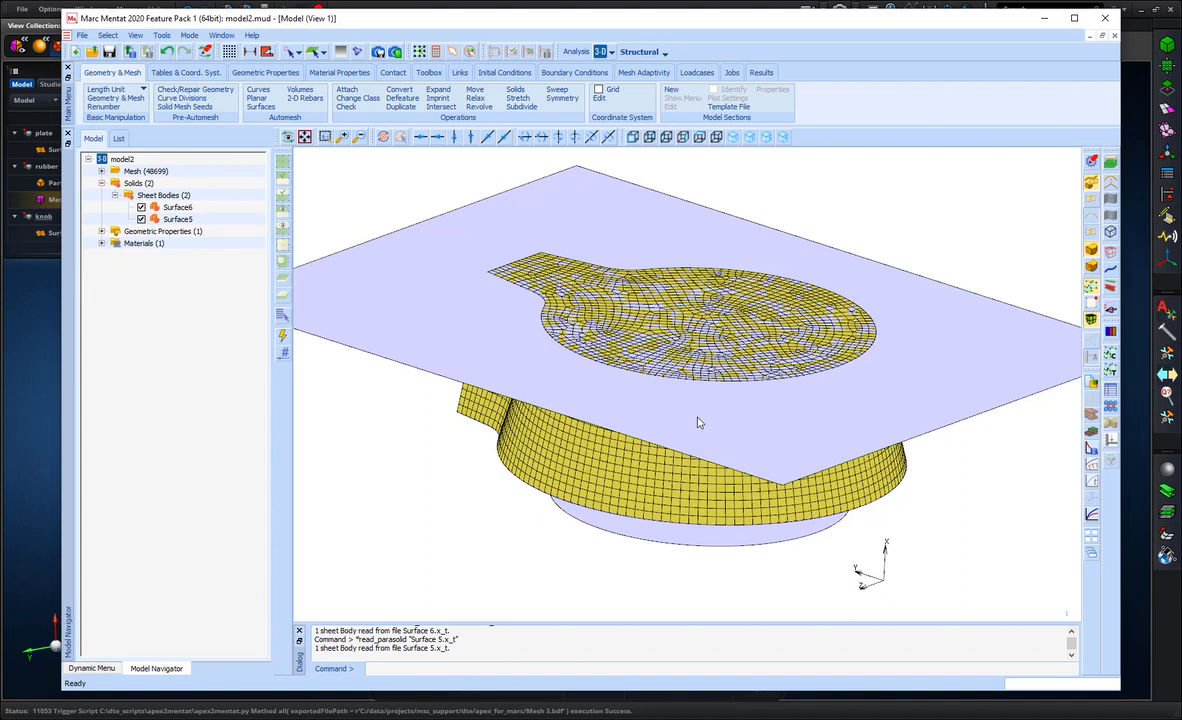